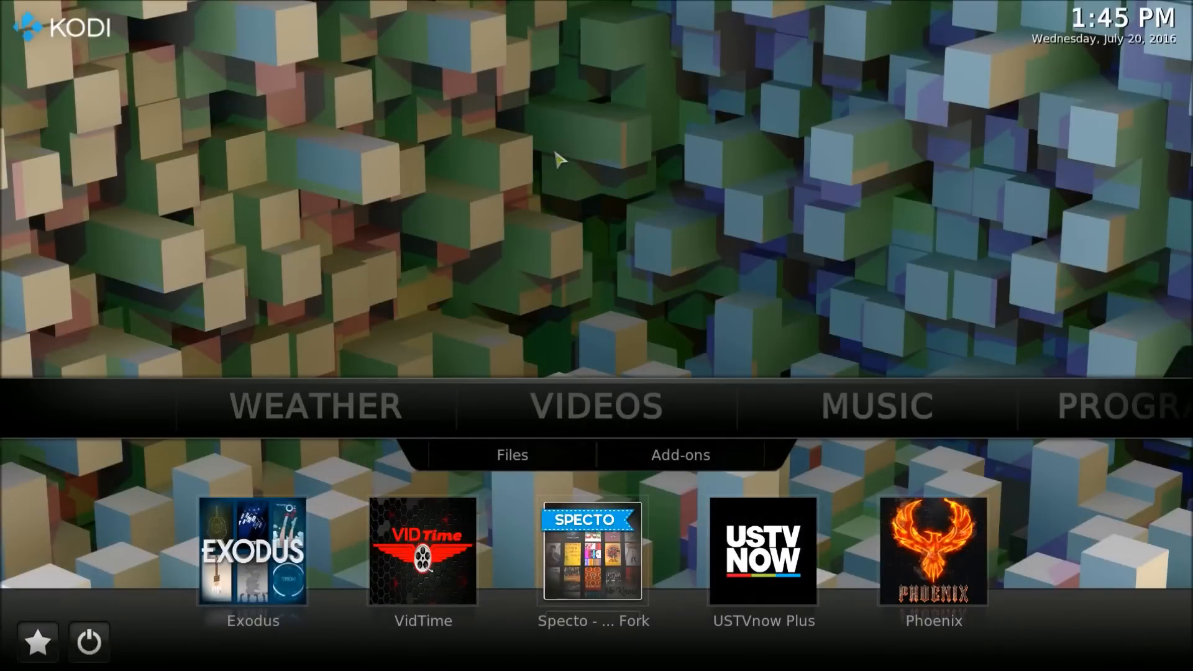
mouse_move(596, 160)
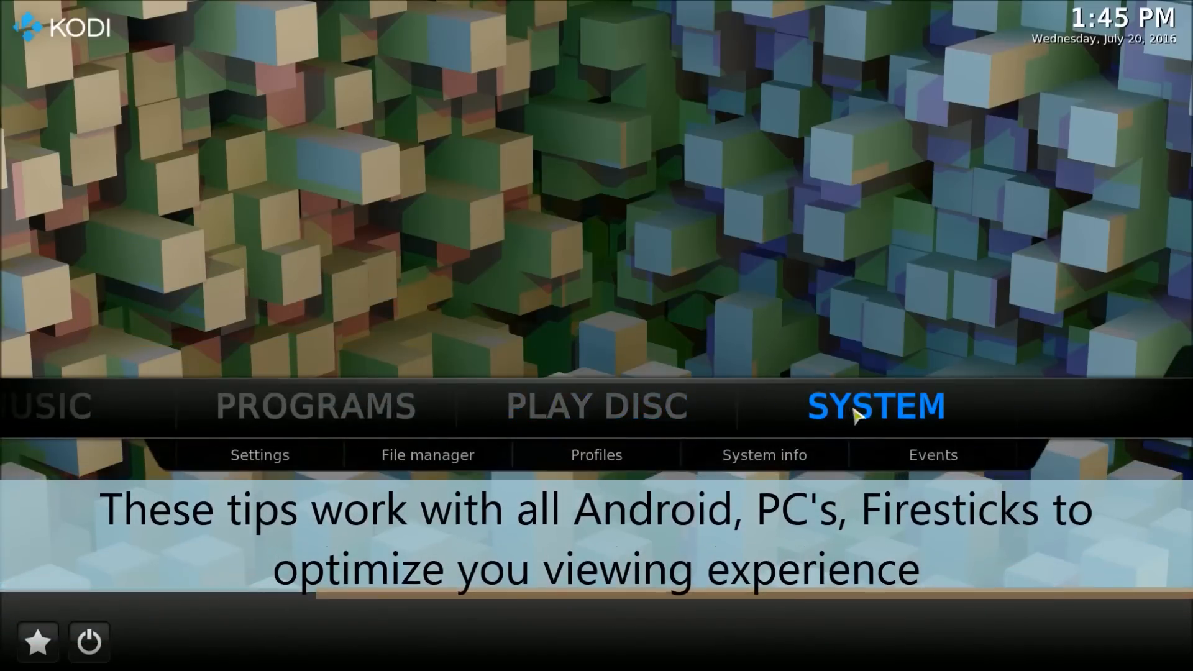
Step: Open Kodi Settings from the SYSTEM entry on the home menu
left_click(259, 455)
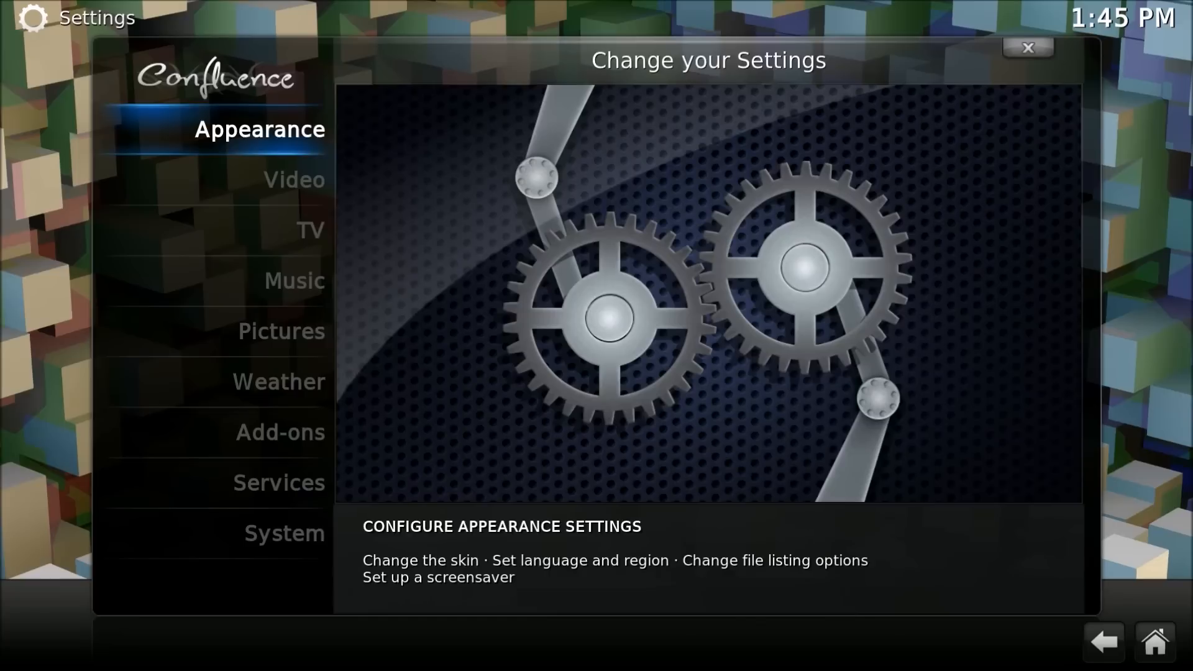
Step: Open System settings, switch display mode to Windowed, then back to Full screen
left_click(284, 533)
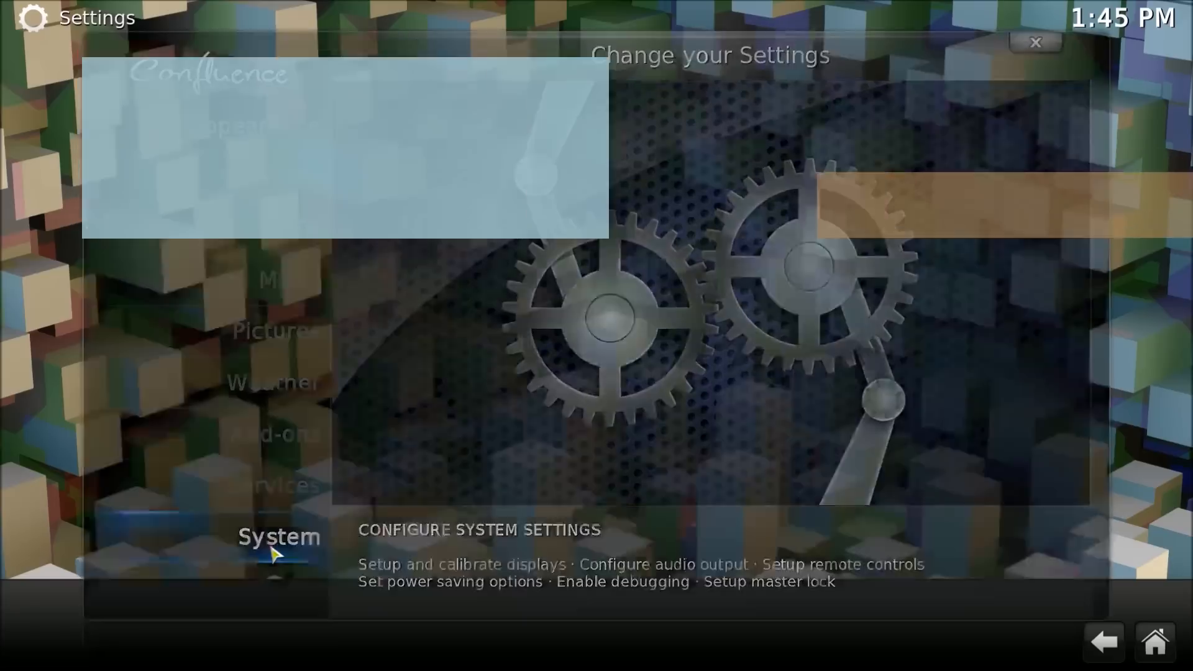
left_click(279, 536)
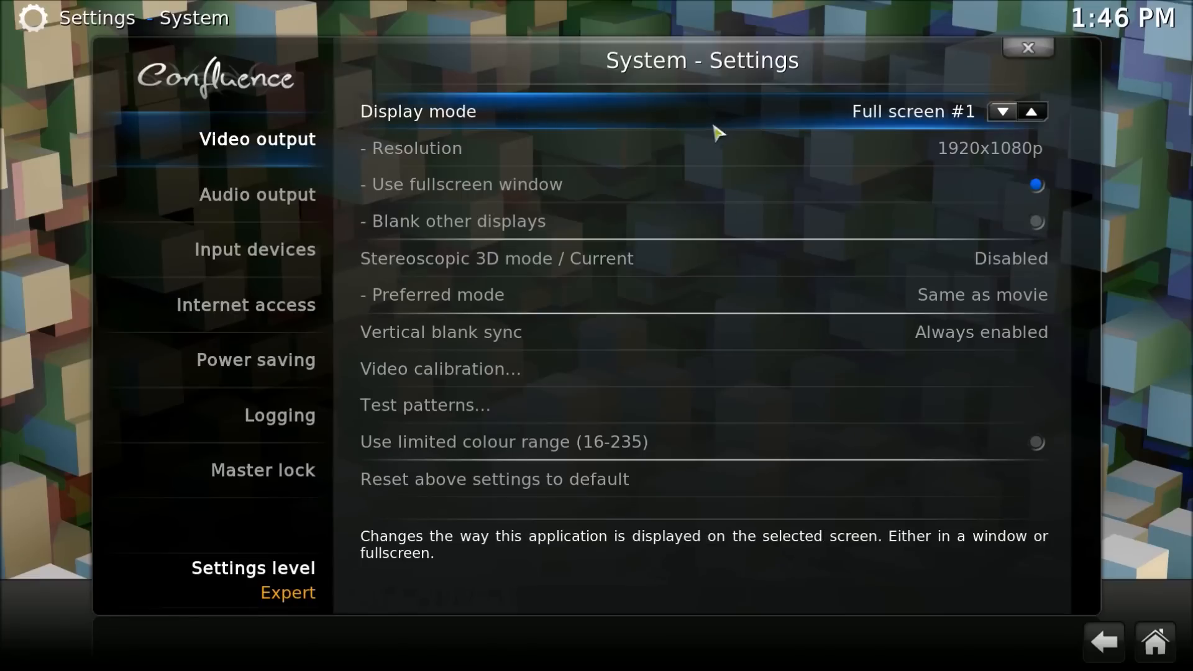
left_click(1003, 112)
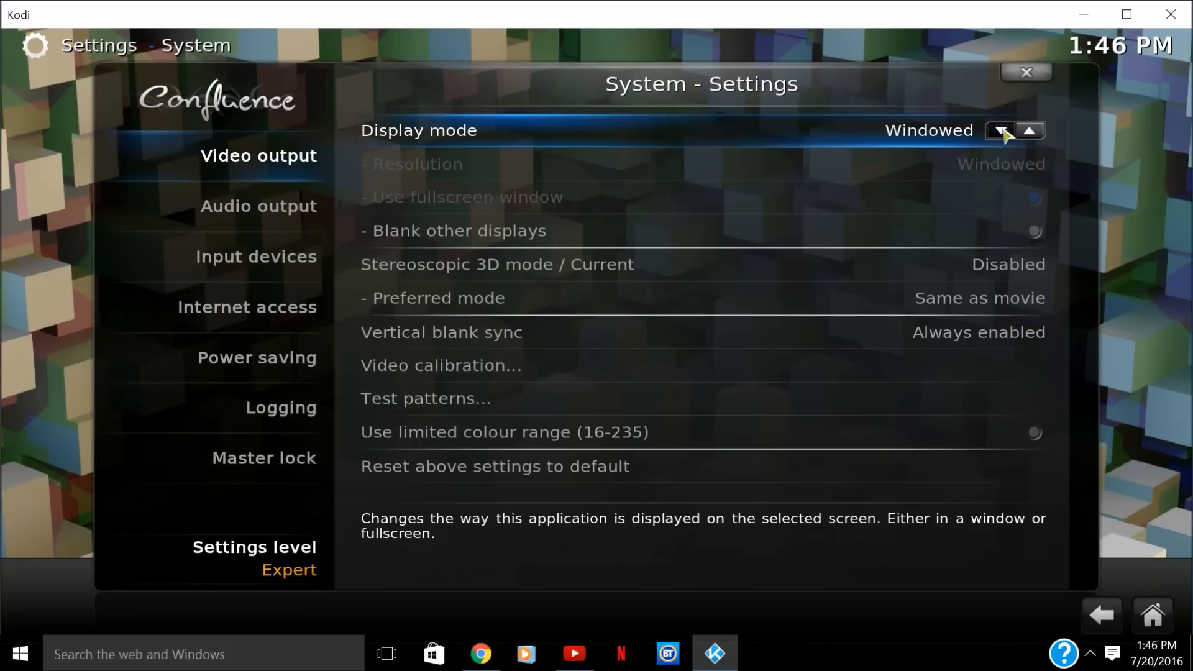
left_click(1026, 130)
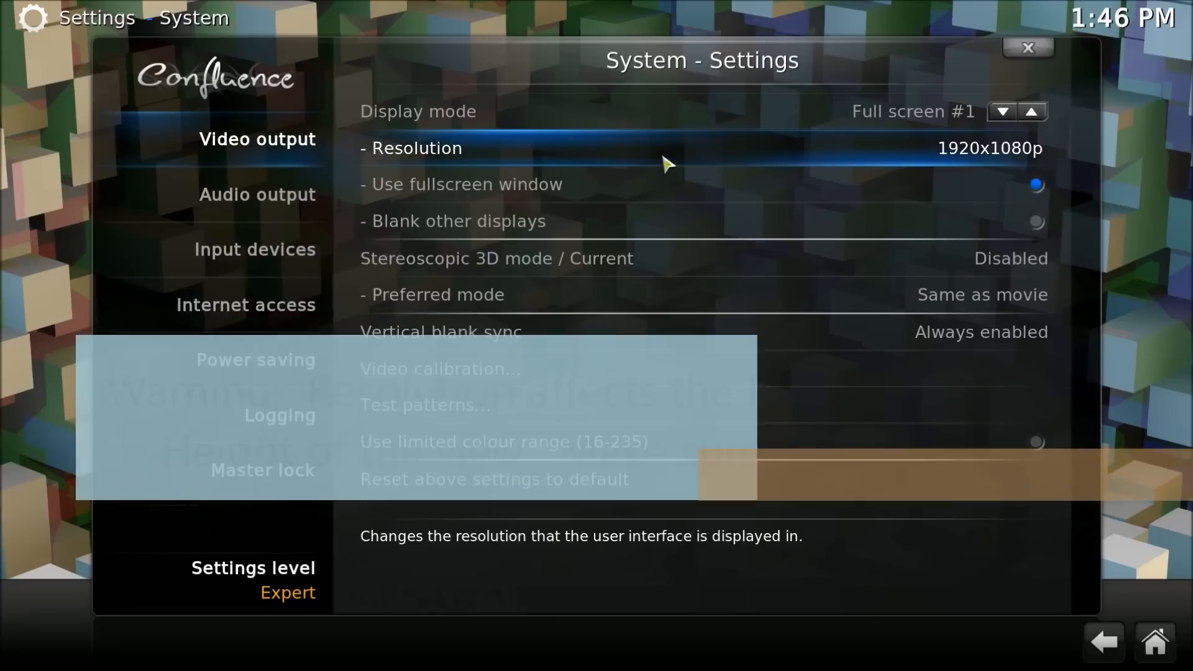
left_click(670, 149)
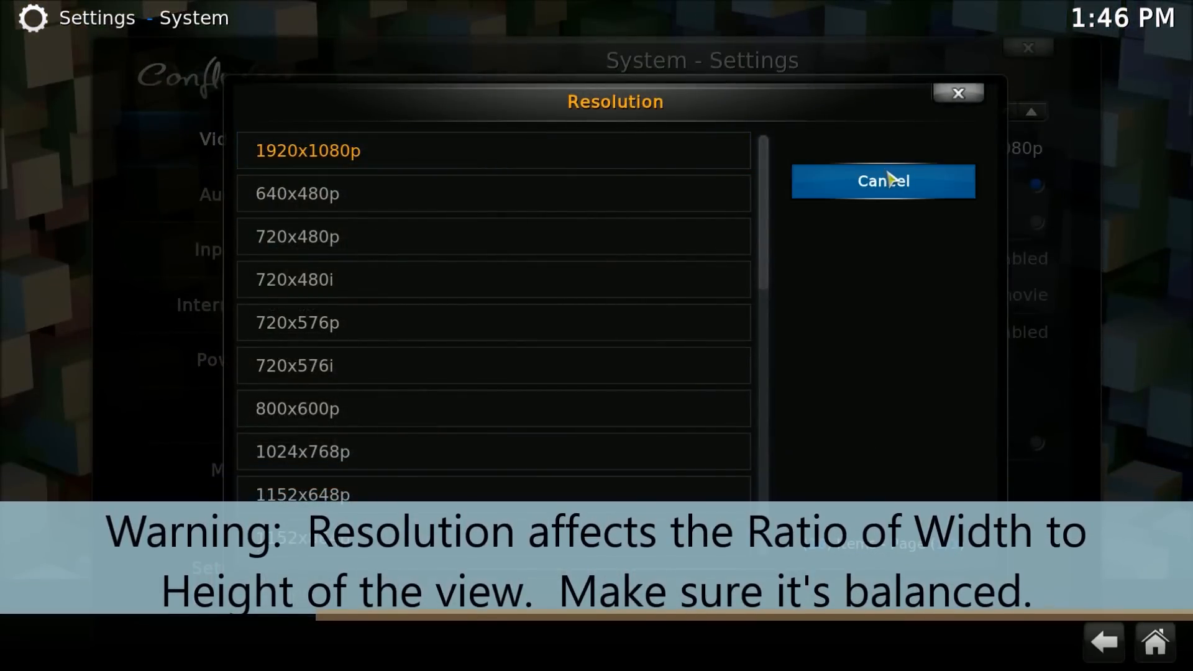
left_click(882, 181)
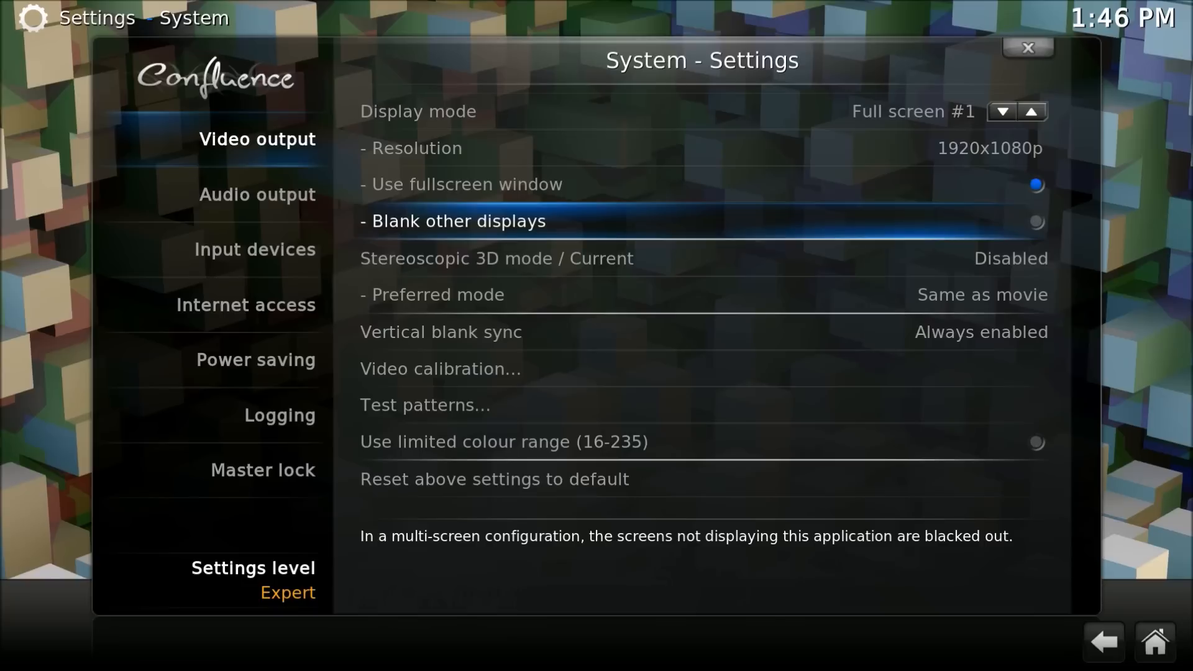
mouse_move(845, 242)
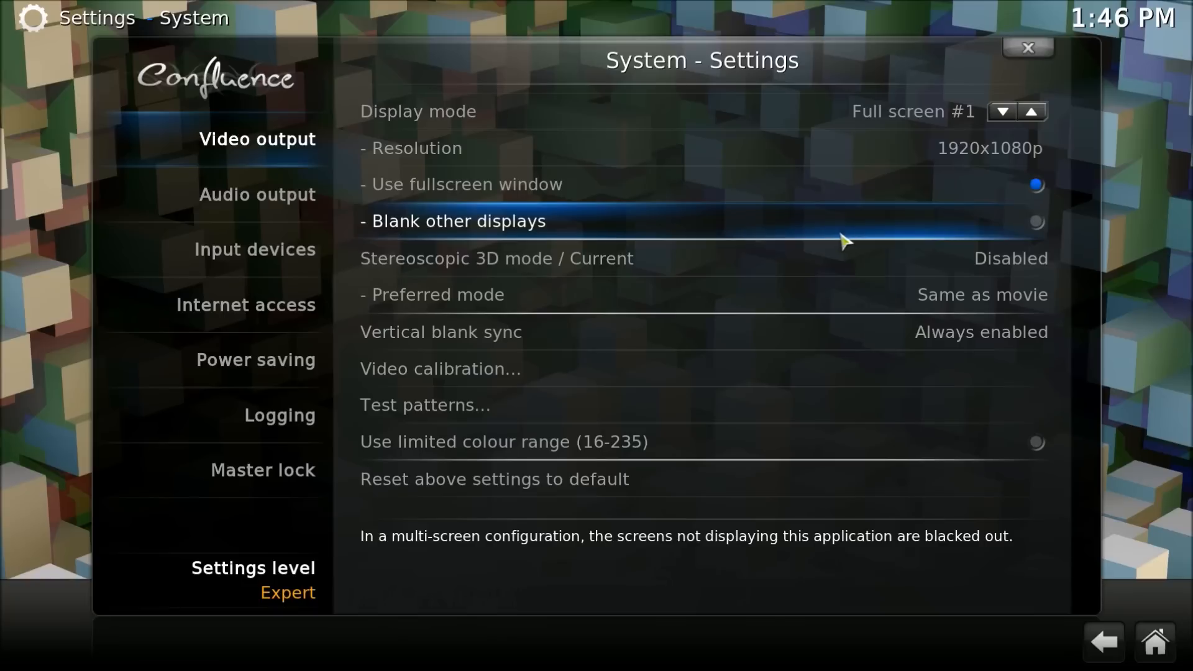
mouse_move(776, 274)
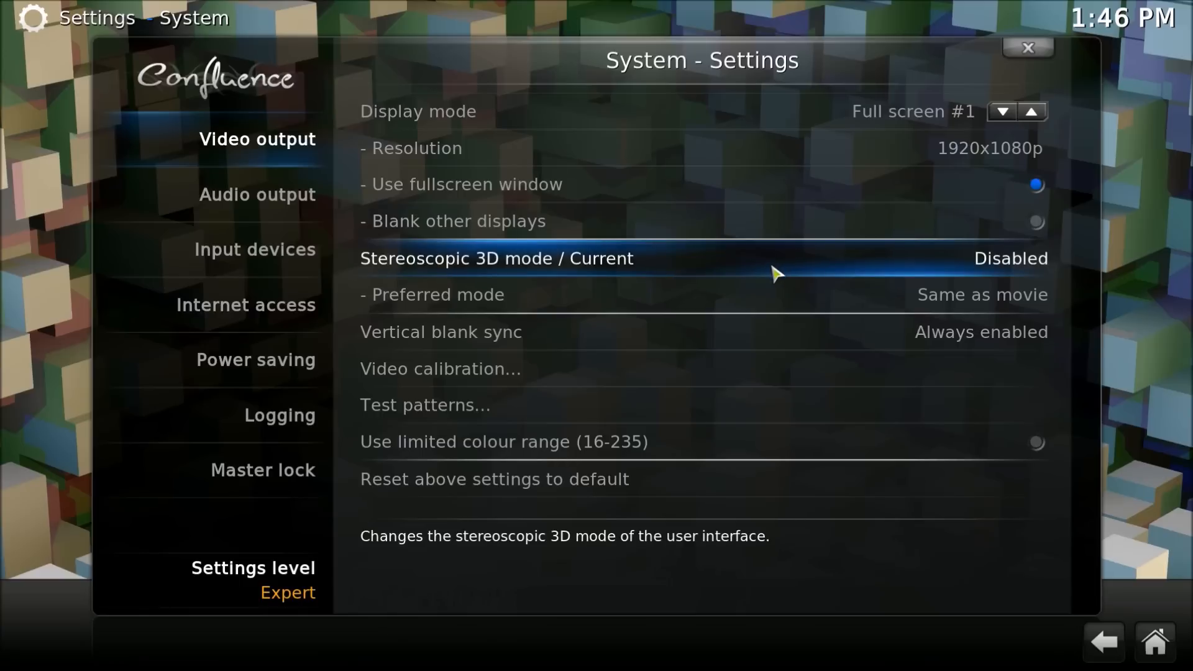
left_click(495, 258)
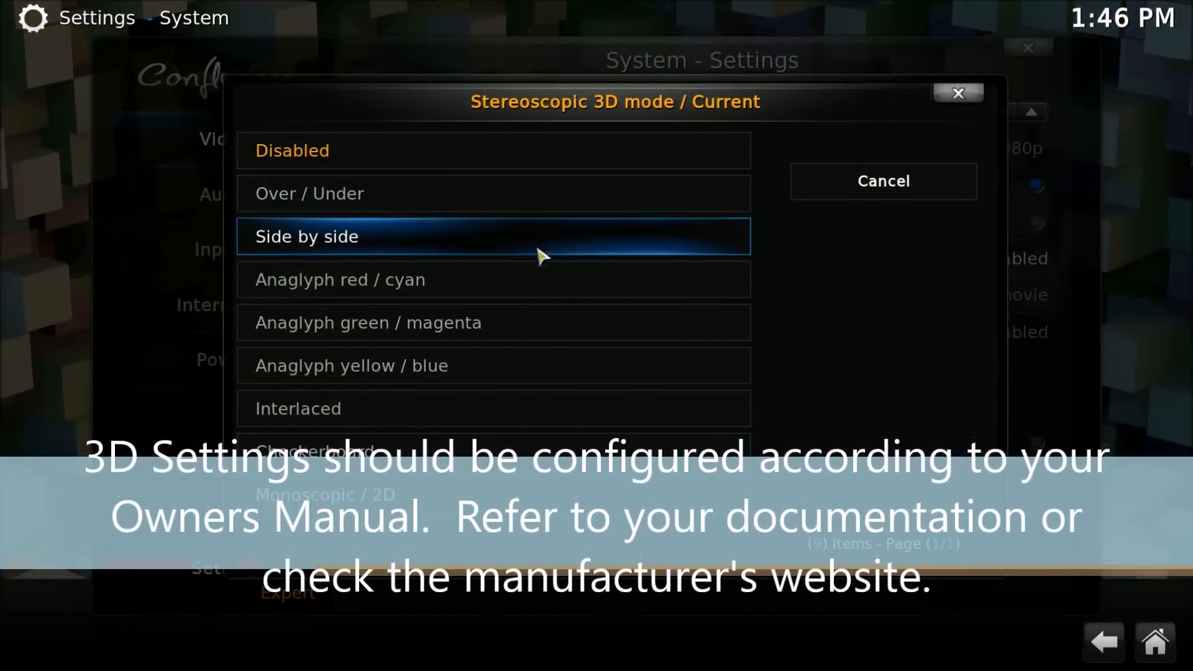
mouse_move(499, 210)
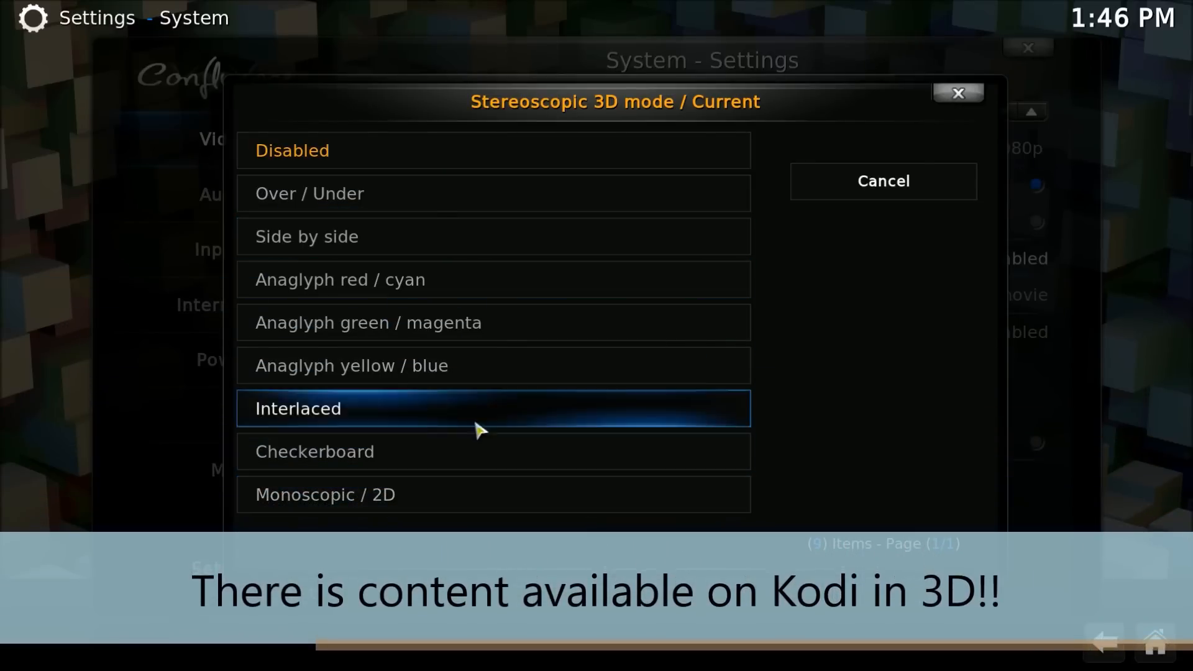
left_click(883, 181)
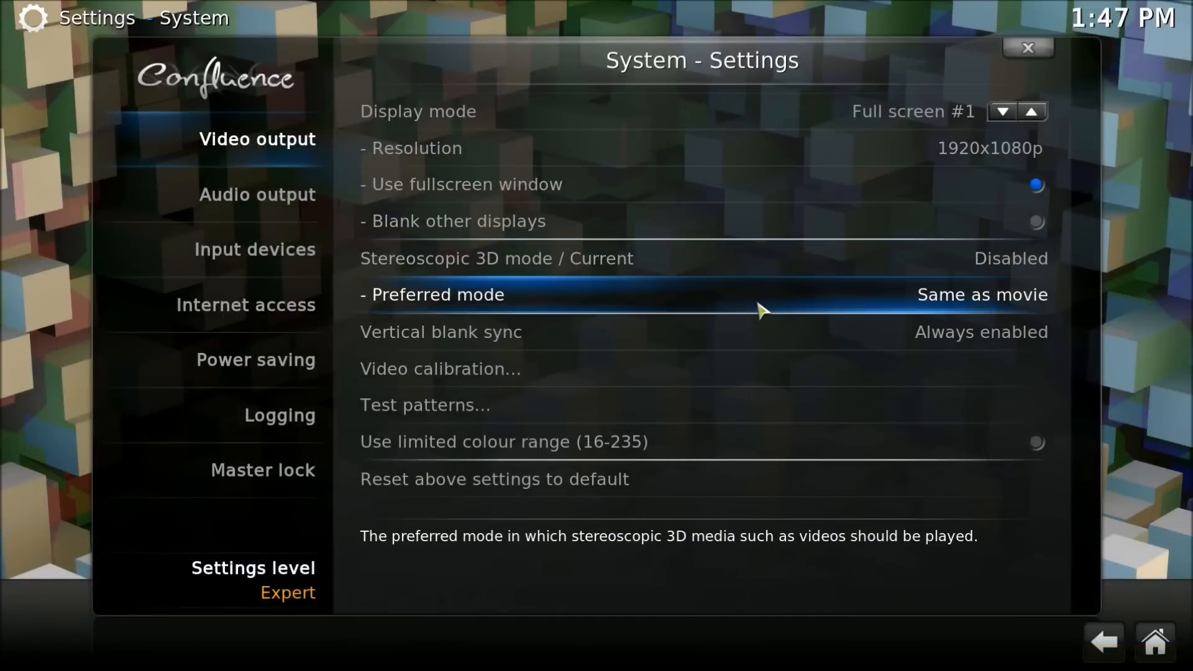
left_click(434, 295)
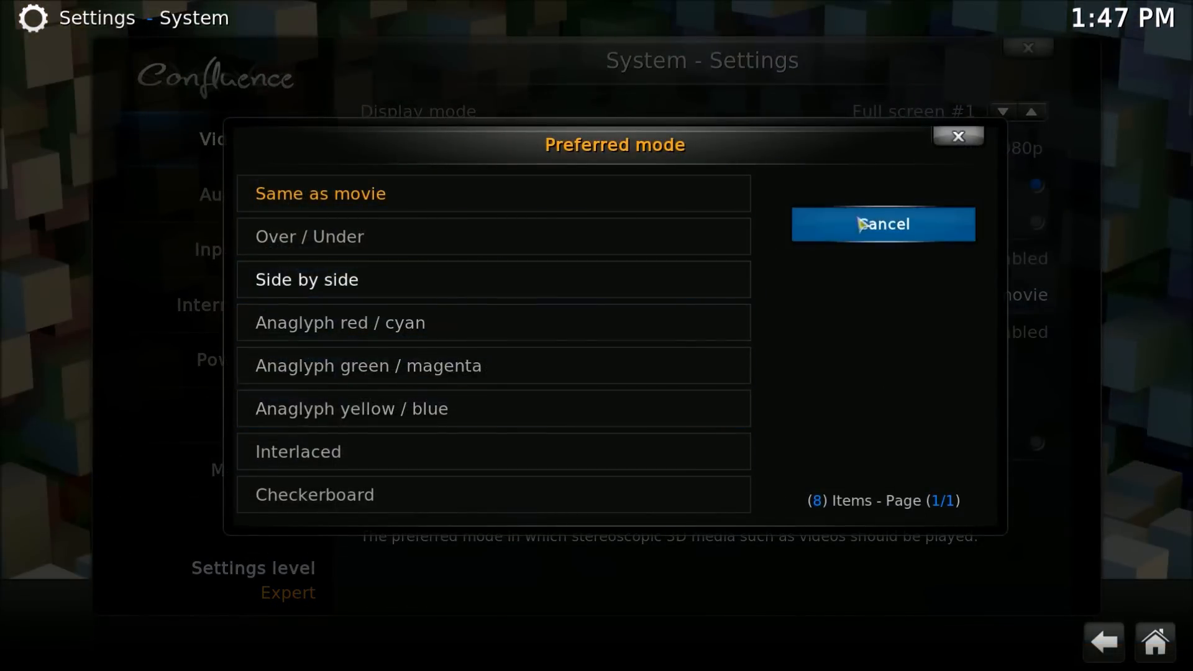
left_click(882, 224)
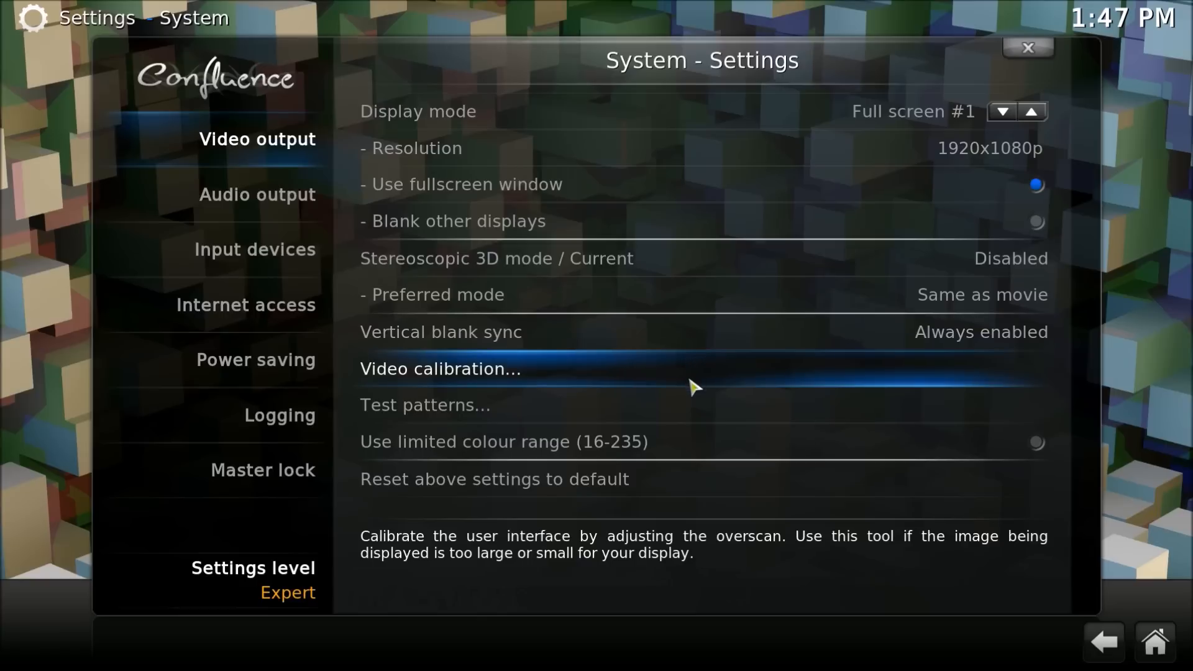
left_click(440, 369)
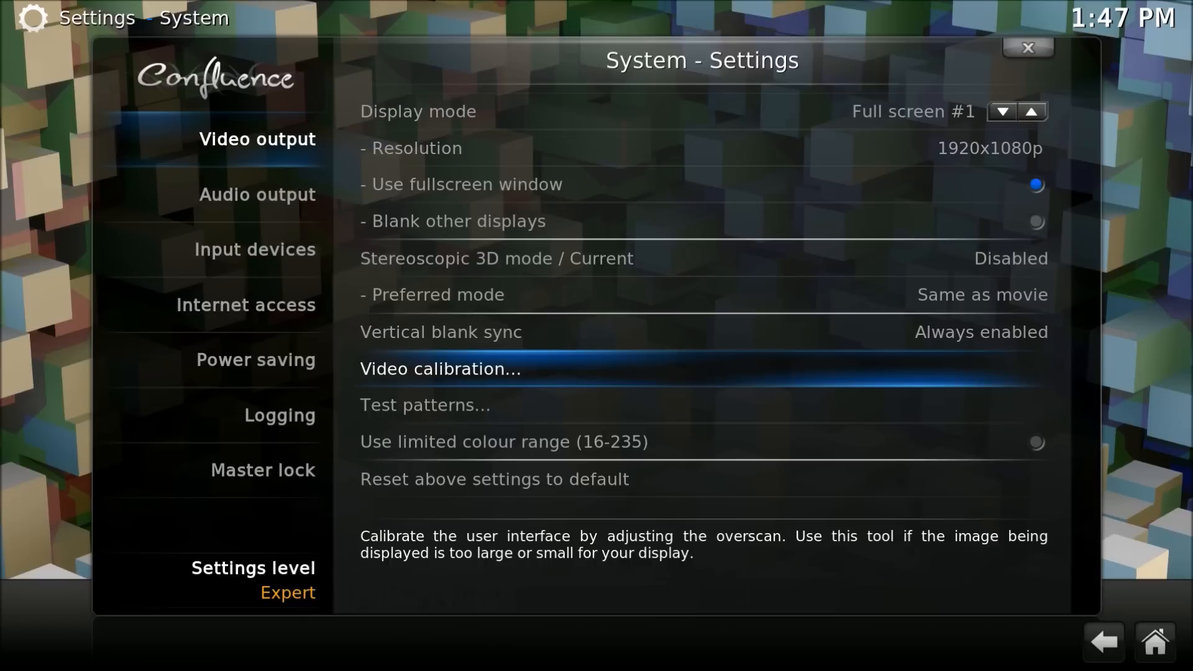
left_click(255, 359)
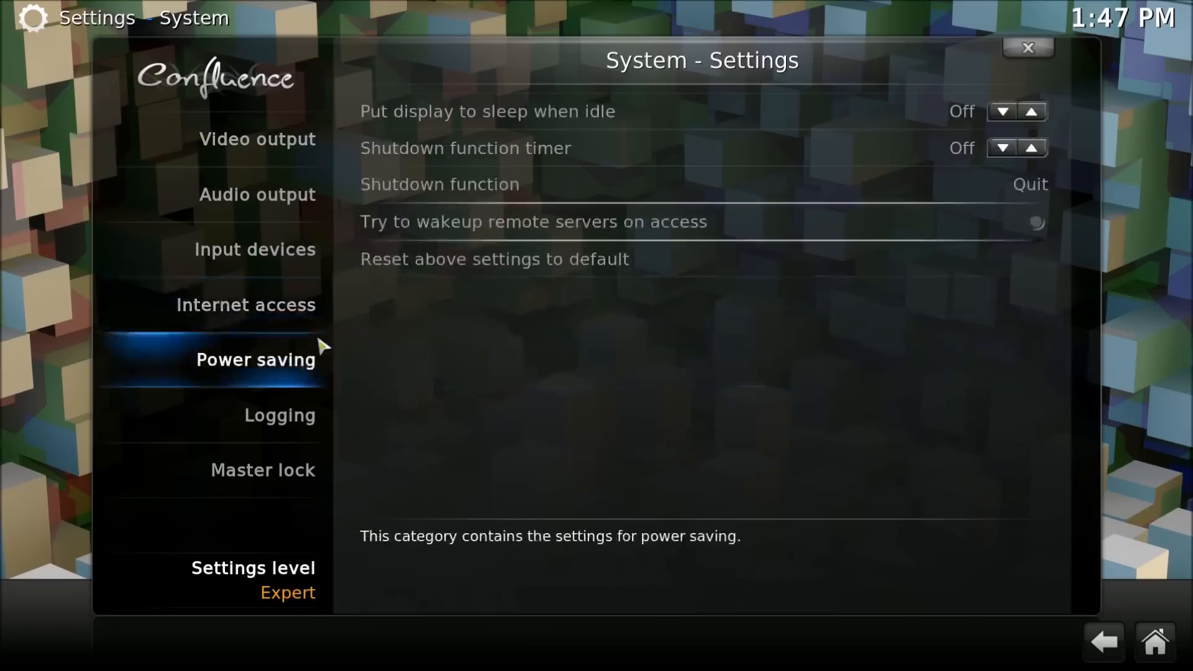
left_click(257, 139)
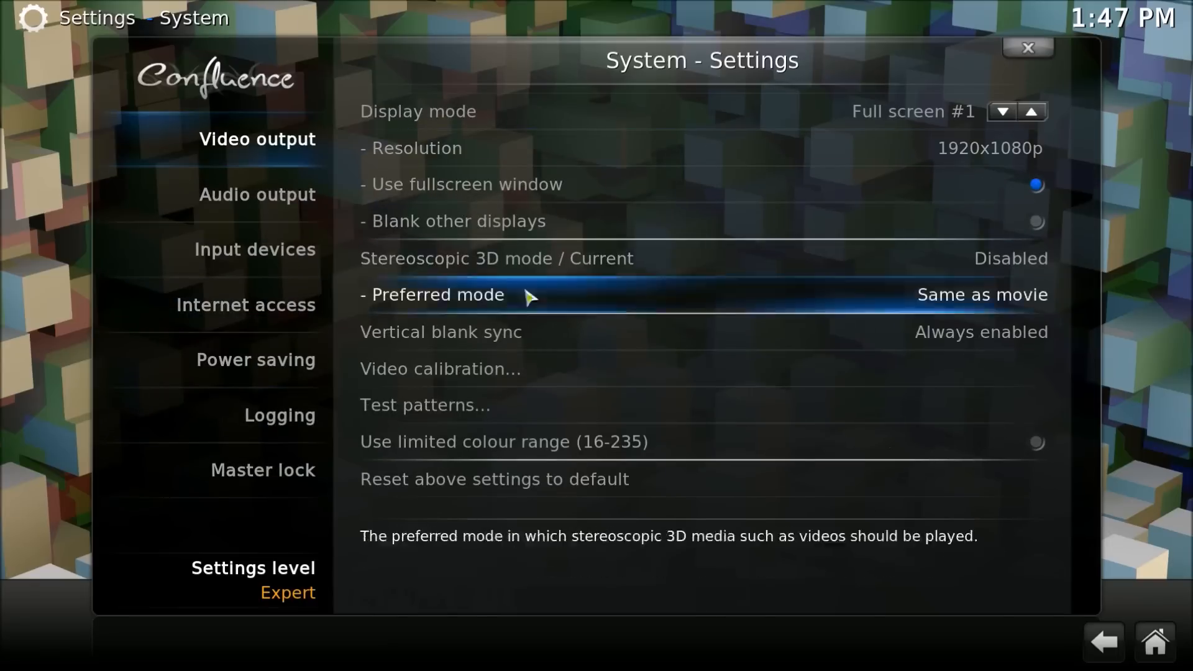
mouse_move(499, 413)
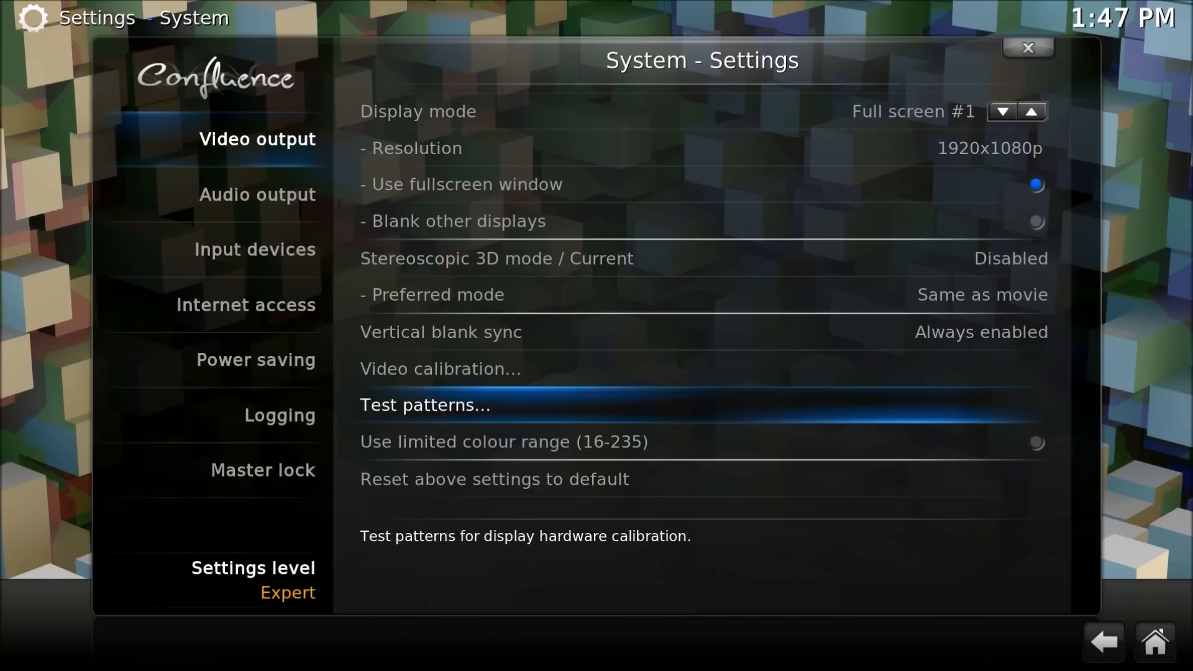
mouse_move(498, 415)
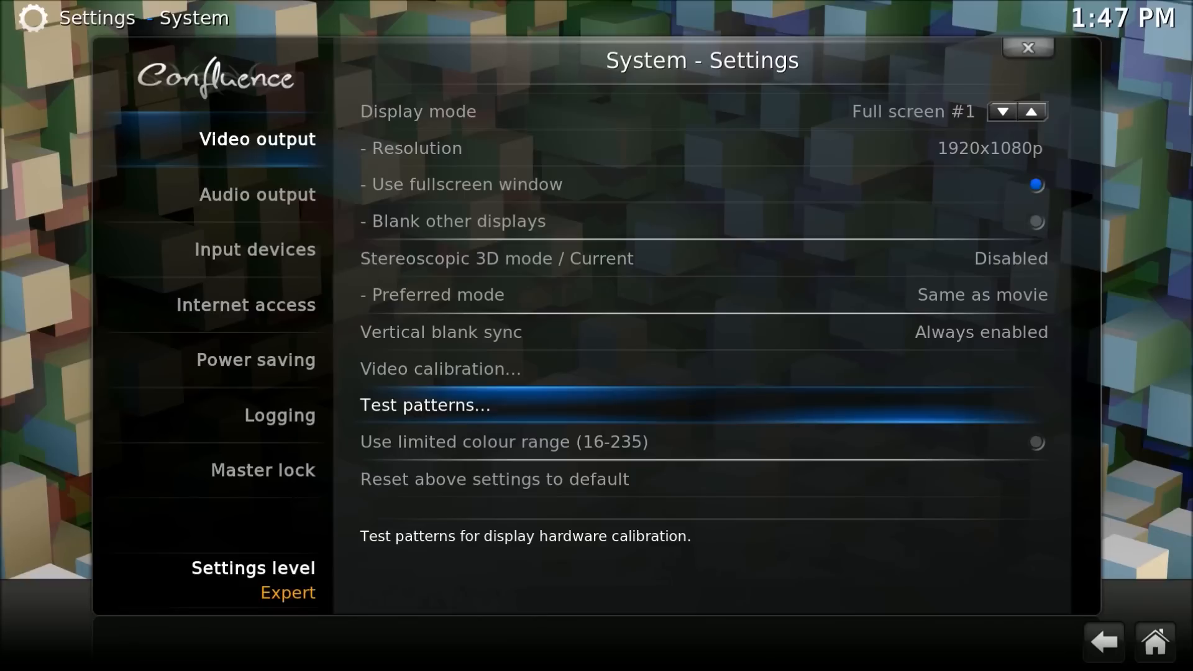
mouse_move(502, 442)
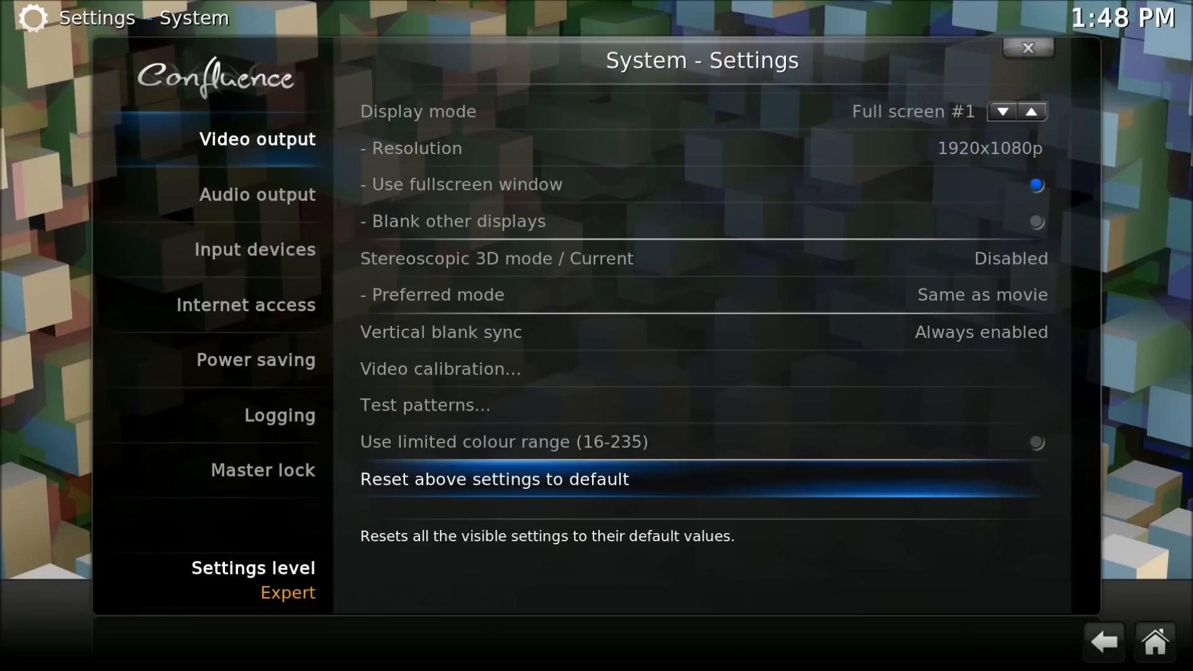
mouse_move(441, 369)
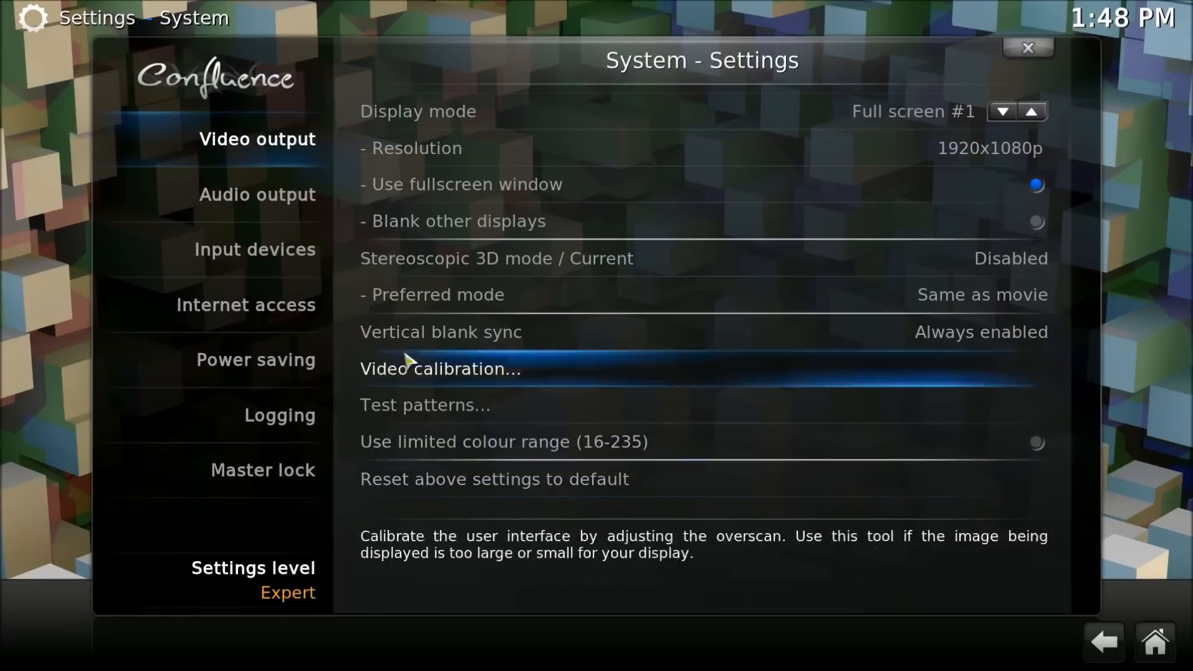
left_click(257, 194)
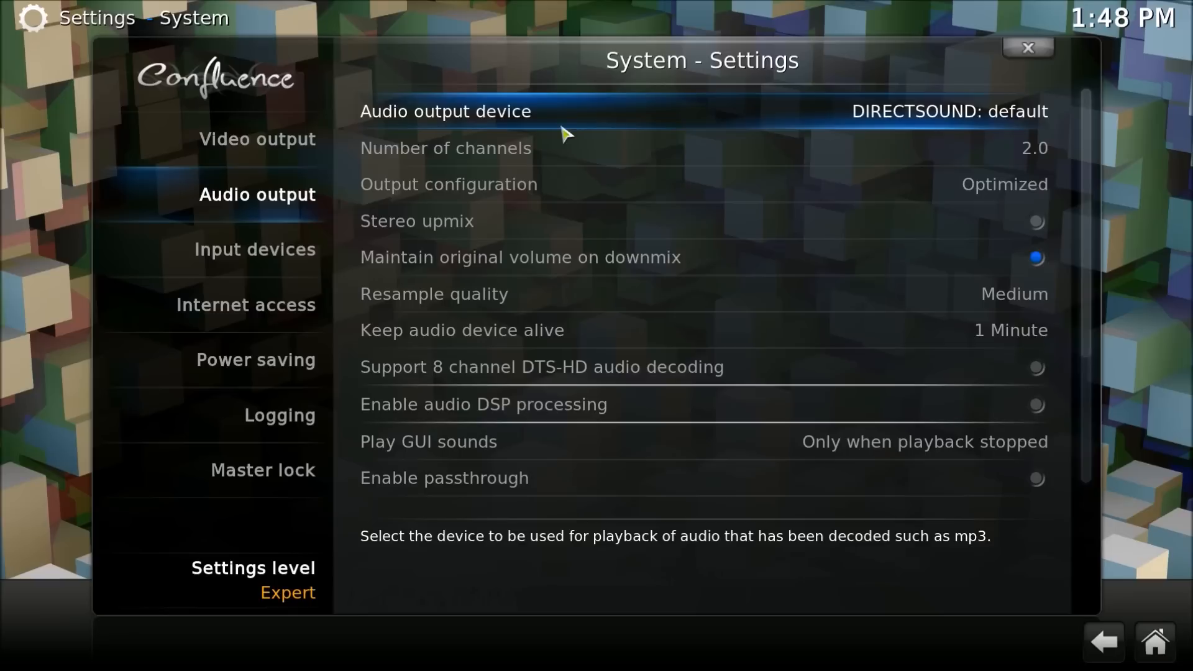
mouse_move(621, 132)
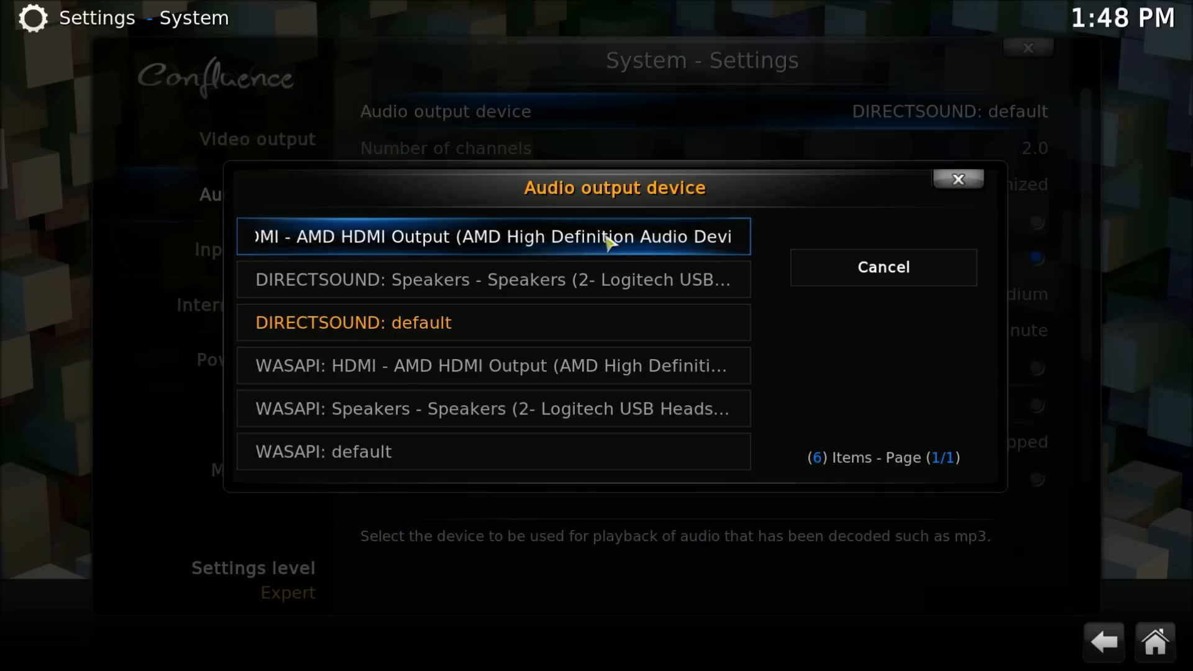
Step: Choose DIRECTSOUND: HDMI as audio output device, then reopen the device list
left_click(492, 236)
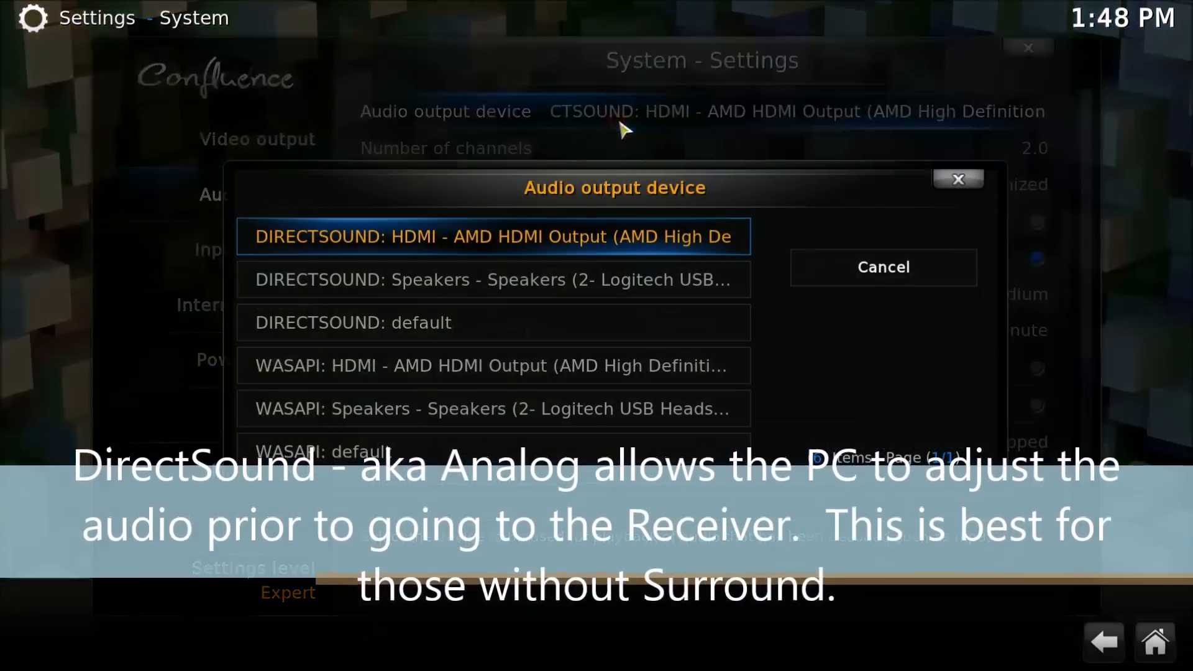
left_click(493, 236)
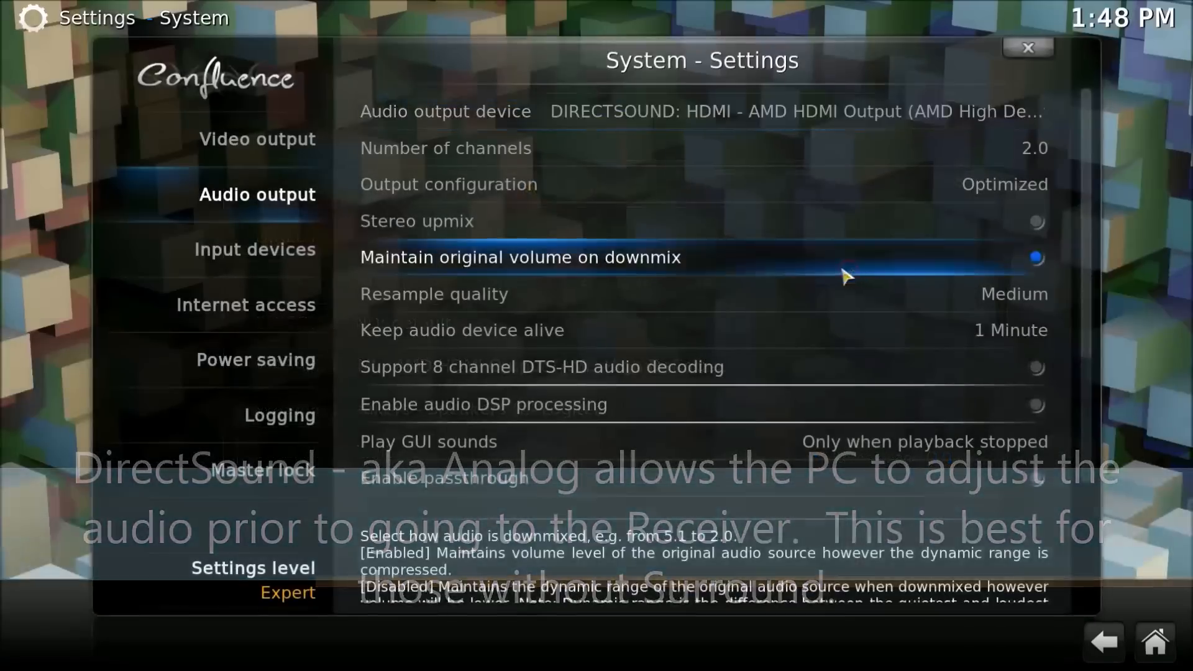
left_click(791, 111)
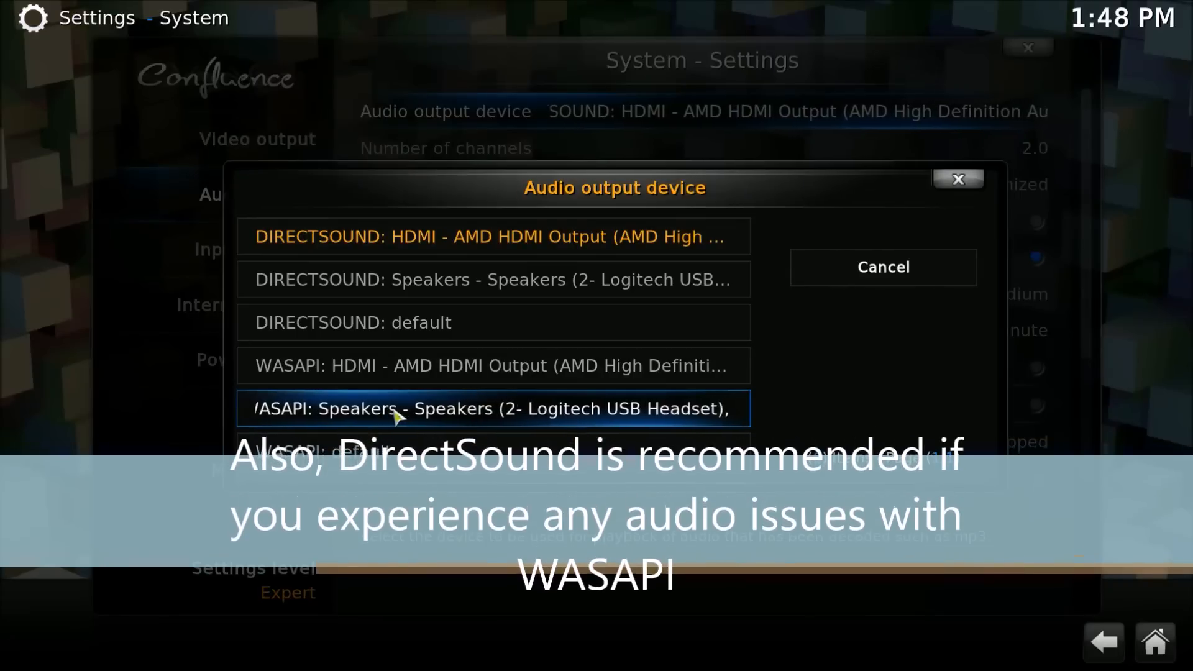
key("up")
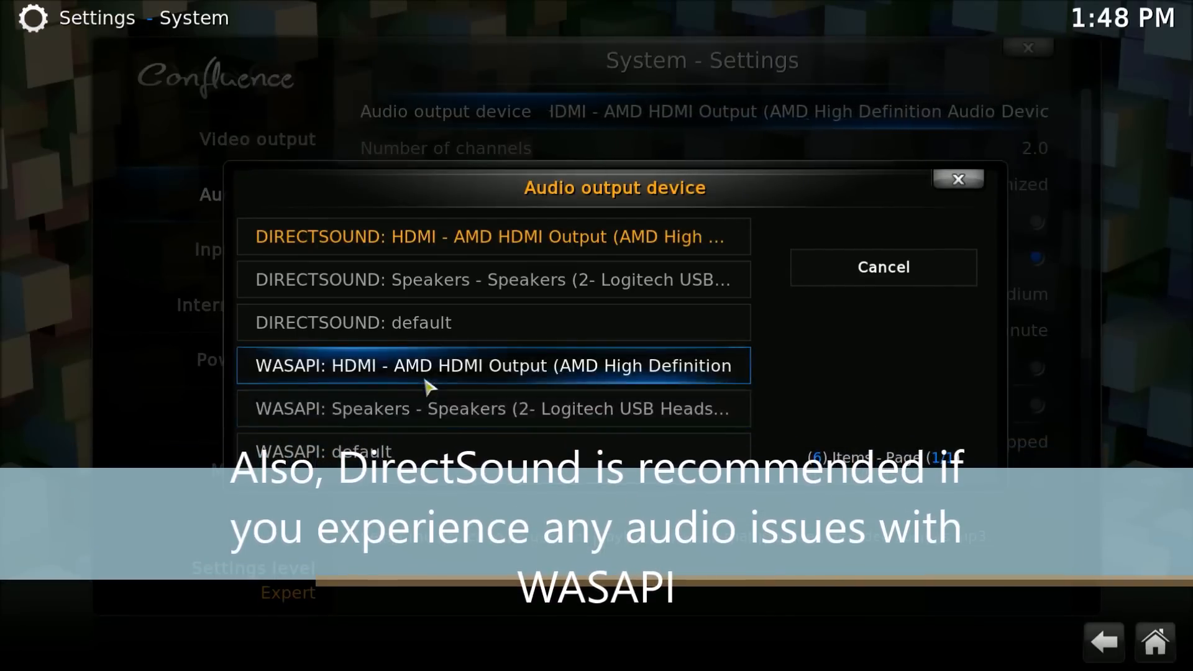
left_click(492, 237)
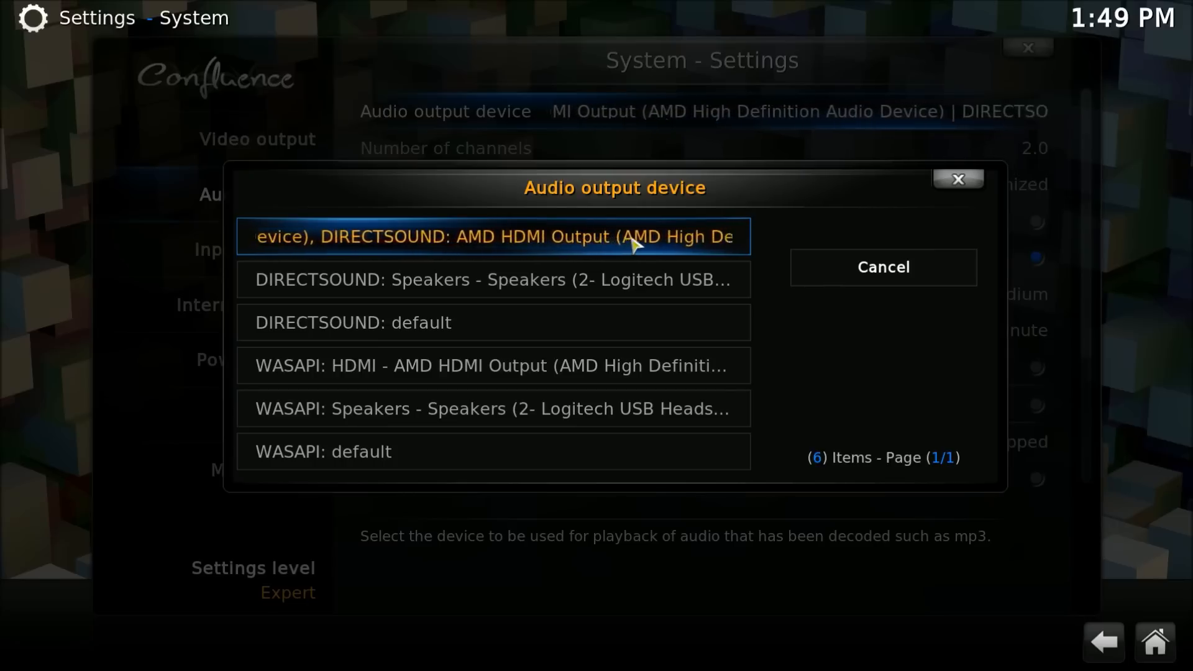
Step: Keep DIRECTSOUND: HDMI - AMD HDMI Output selected as the audio device
left_click(493, 236)
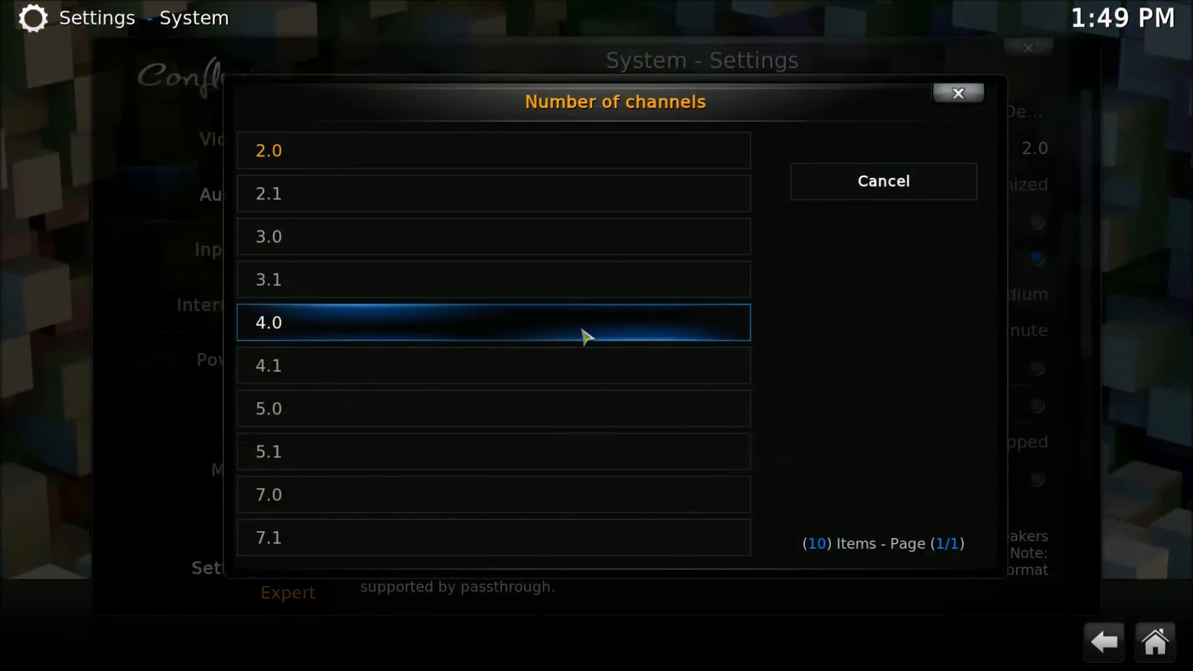
mouse_move(358, 384)
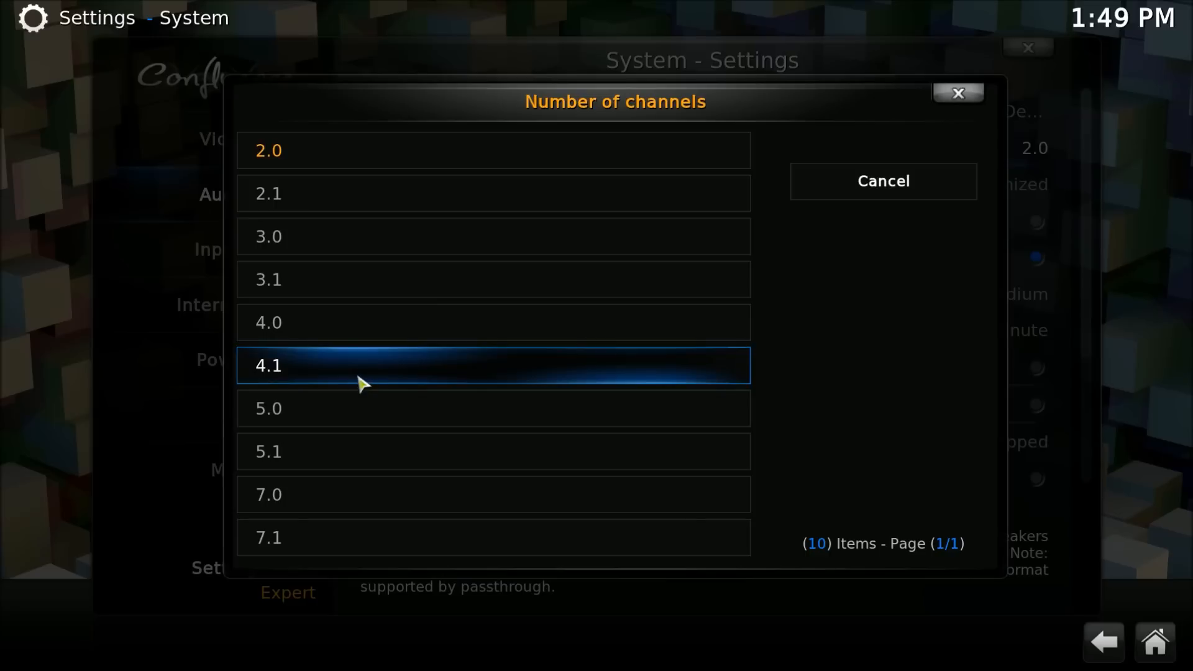
mouse_move(390, 468)
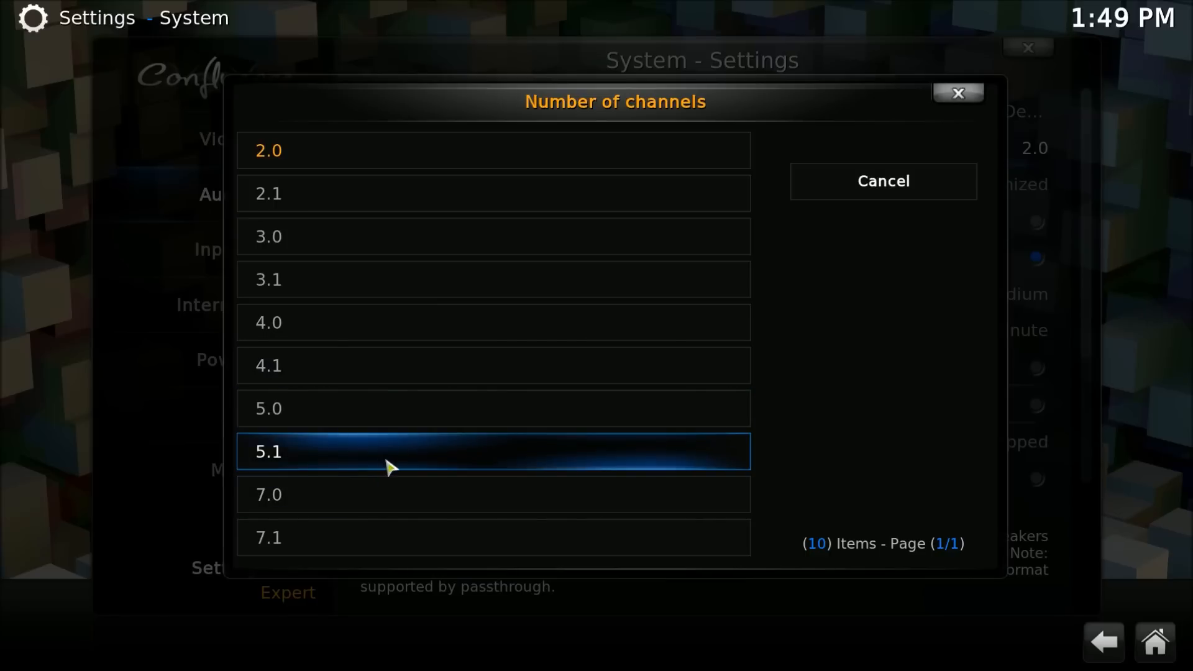
mouse_move(399, 495)
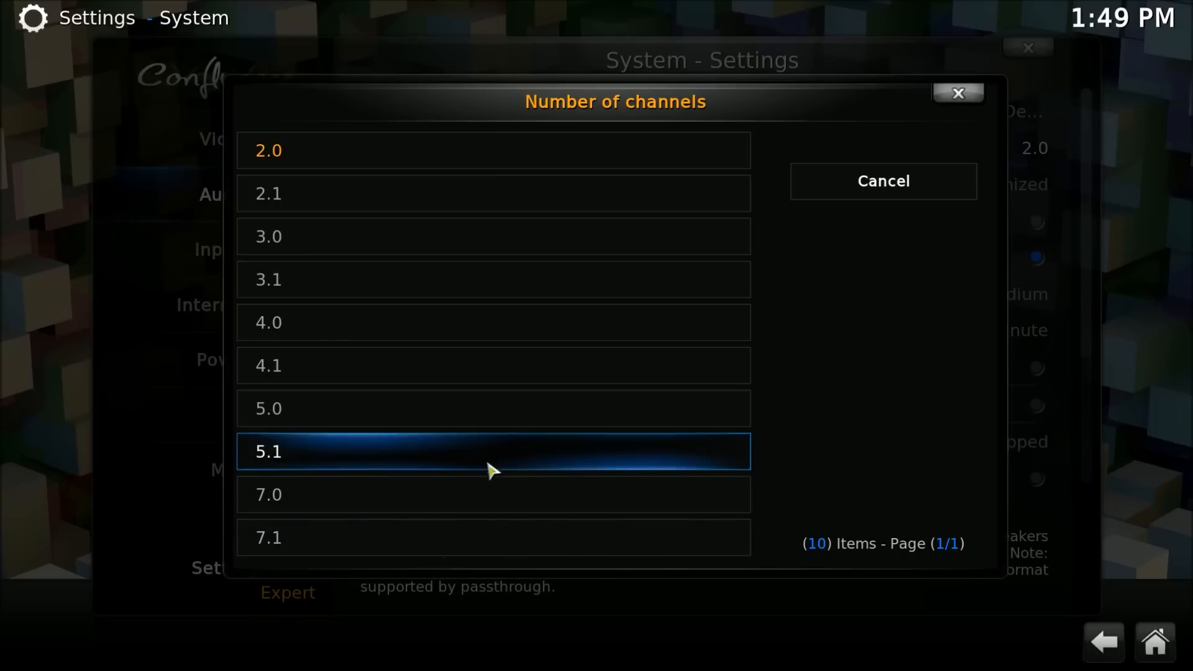
mouse_move(358, 467)
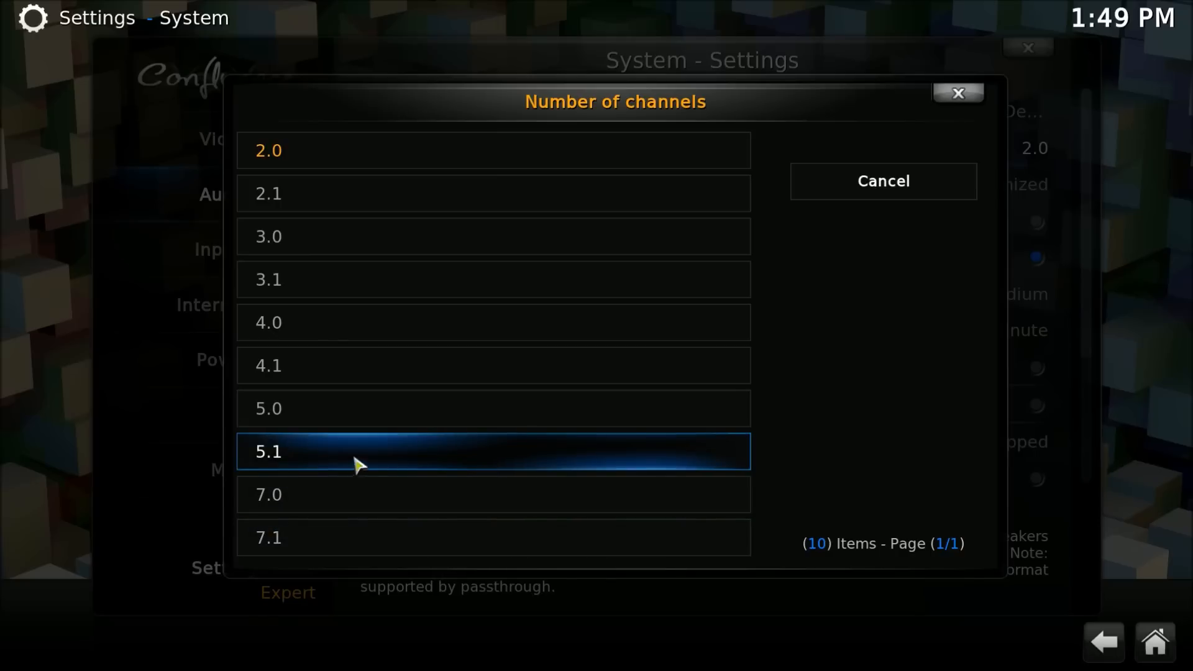
mouse_move(388, 280)
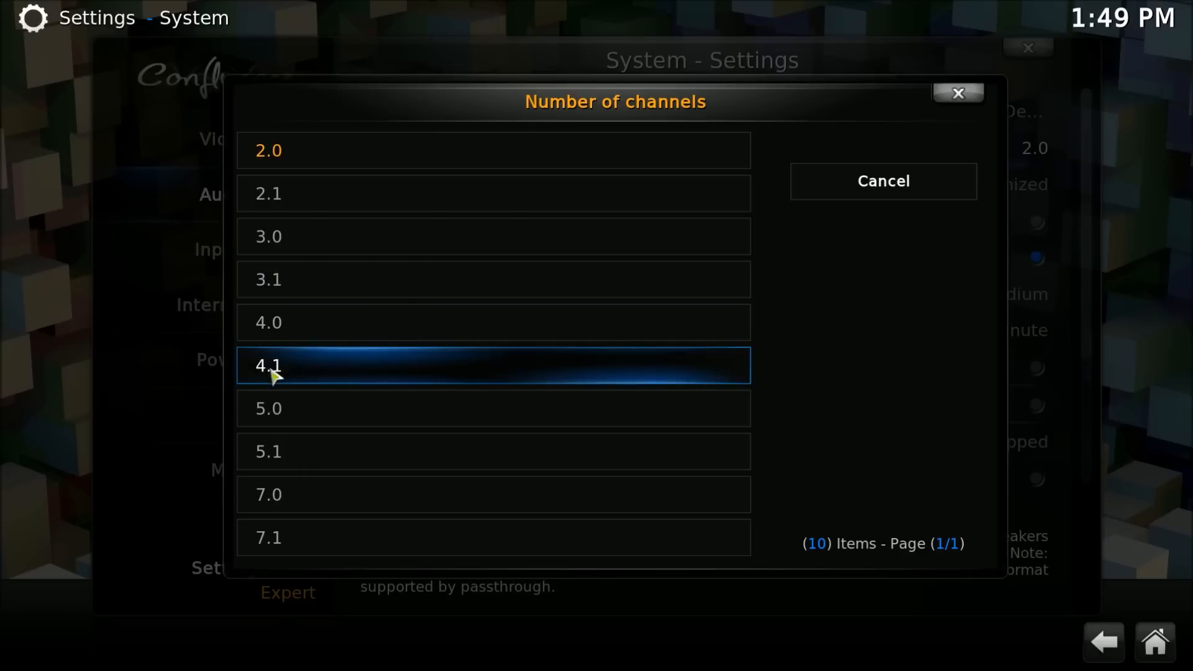
mouse_move(298, 390)
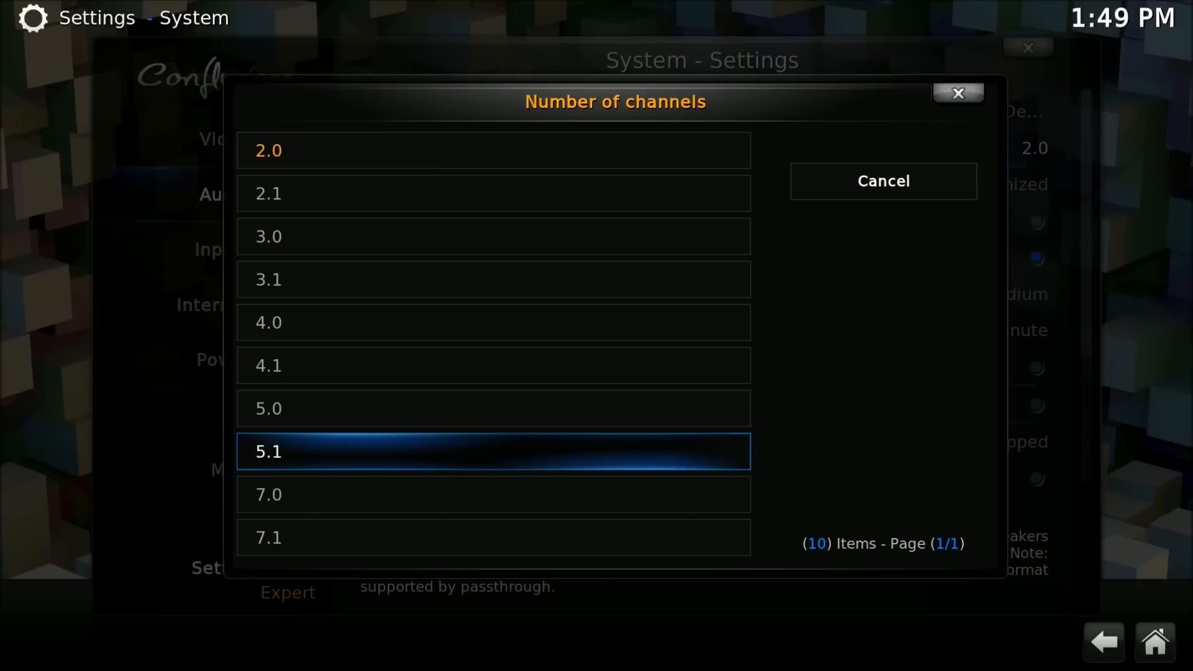
mouse_move(358, 533)
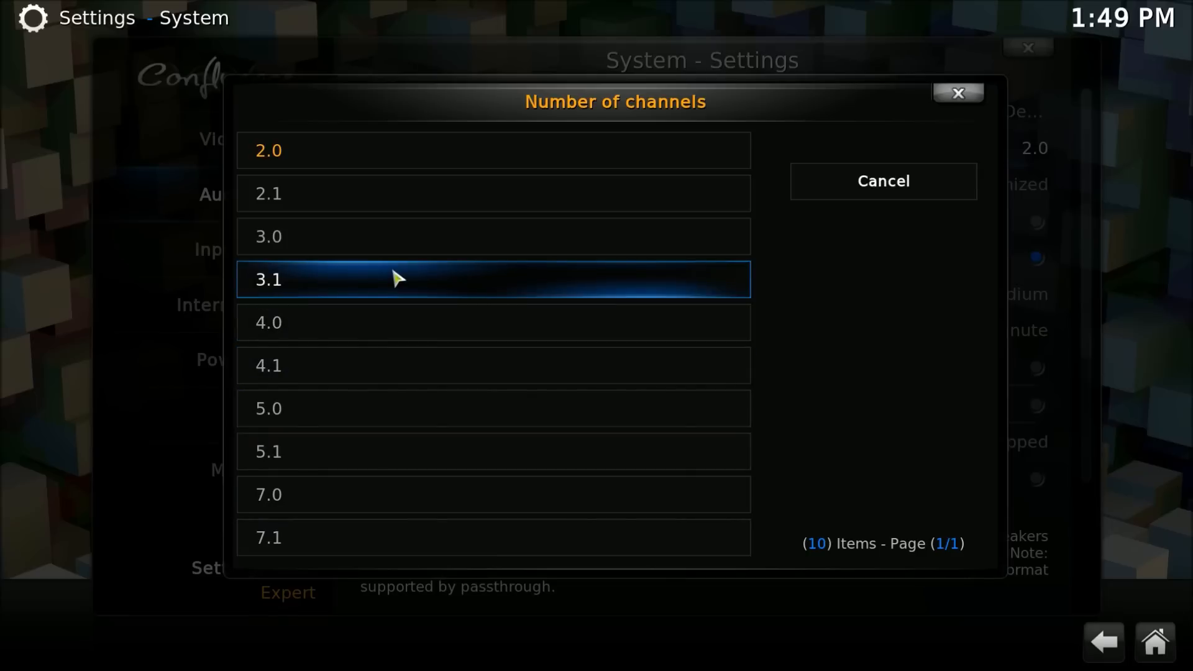
mouse_move(403, 193)
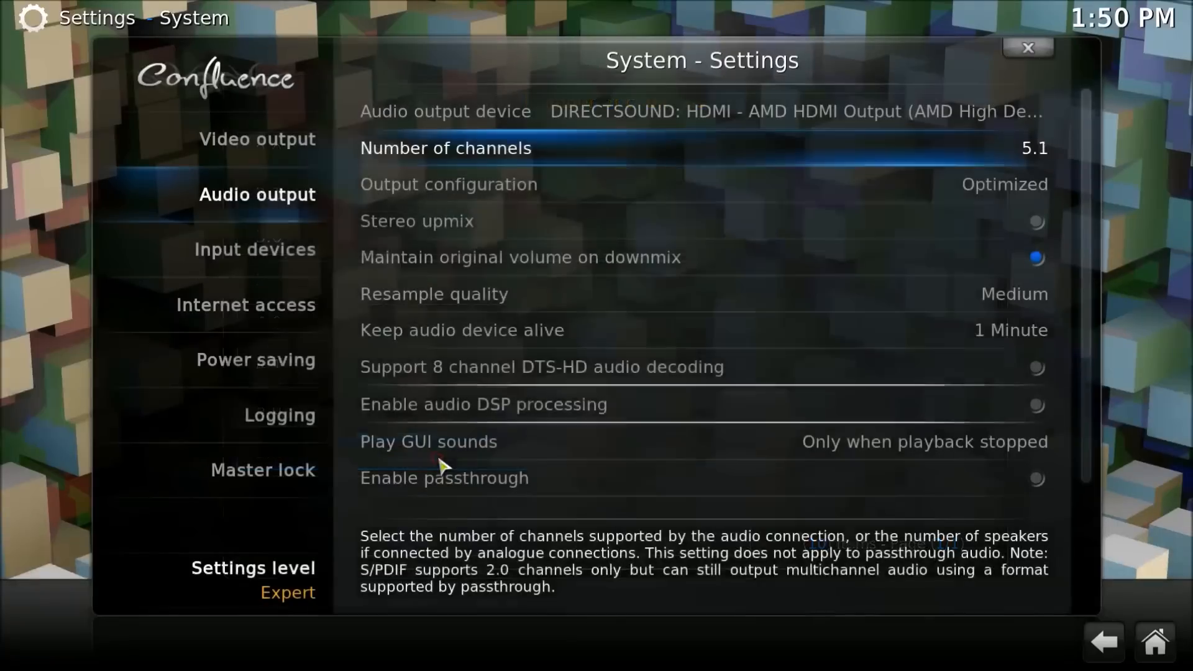
mouse_move(830, 257)
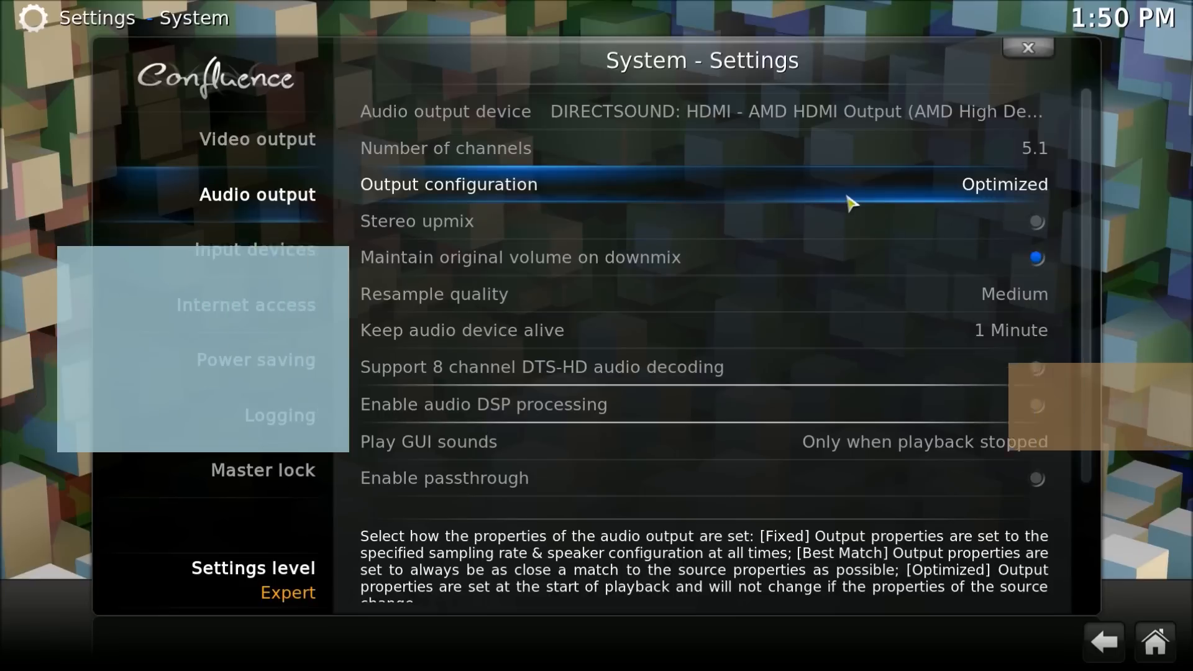
left_click(449, 184)
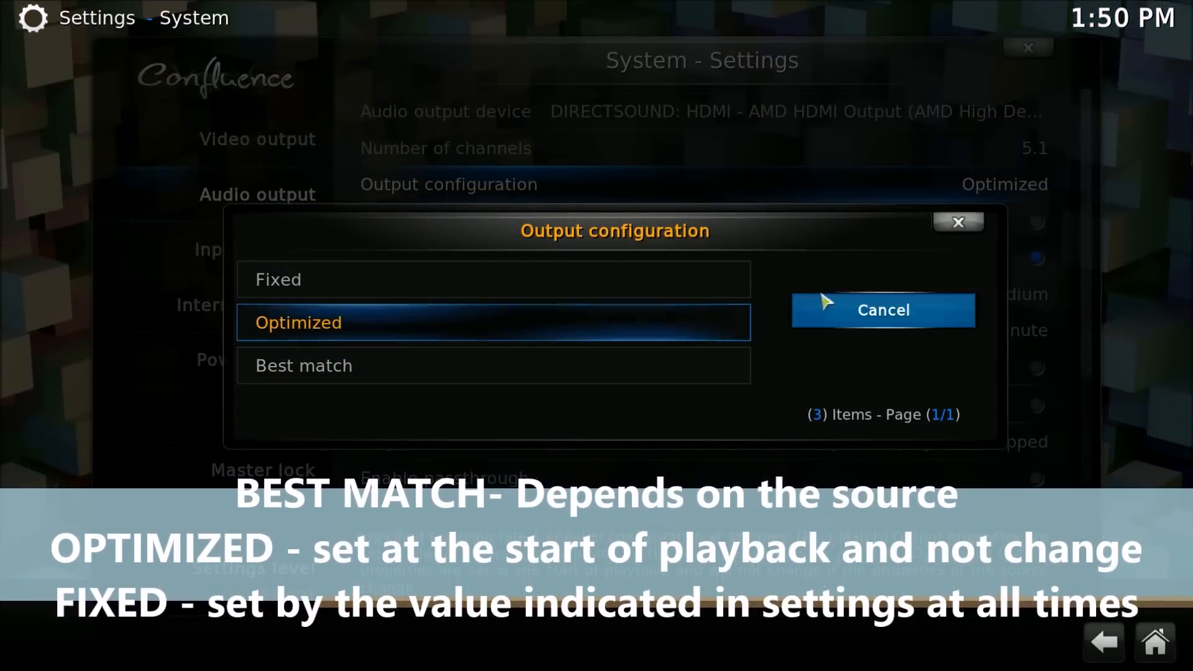
left_click(882, 309)
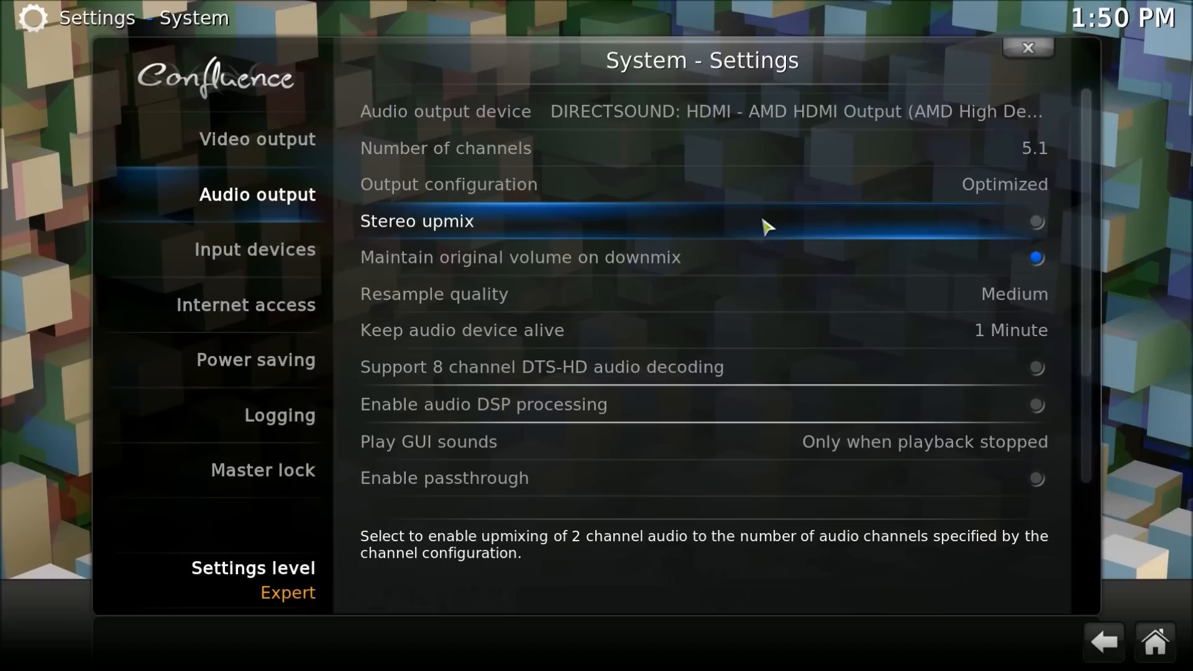
mouse_move(770, 257)
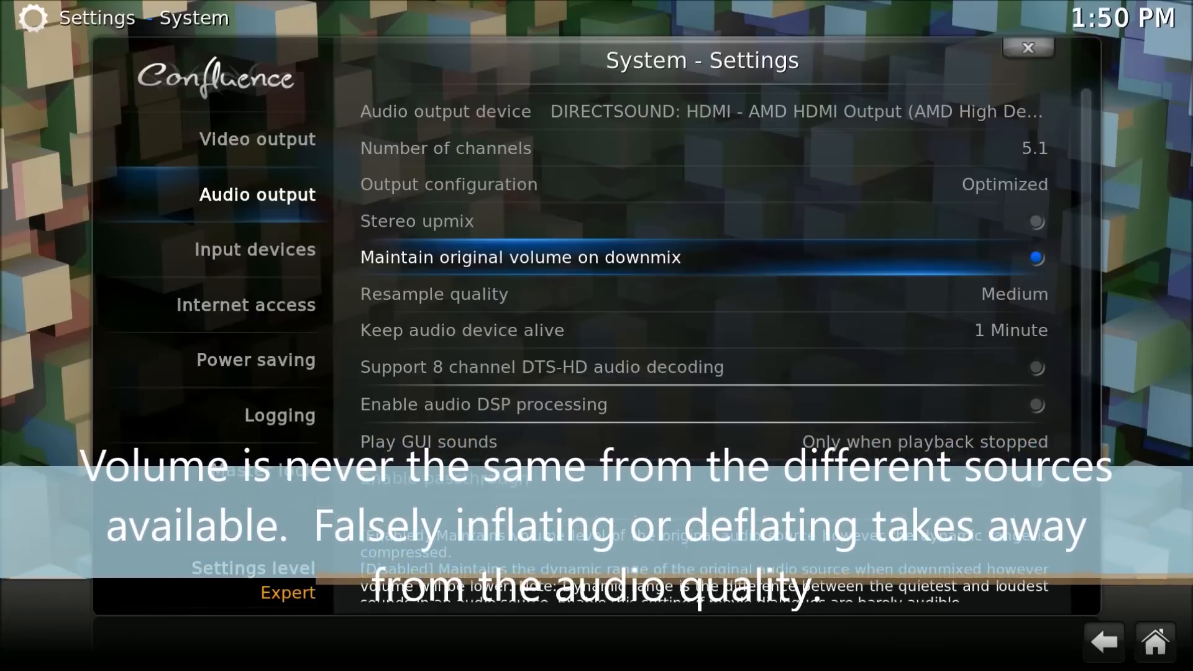
mouse_move(769, 332)
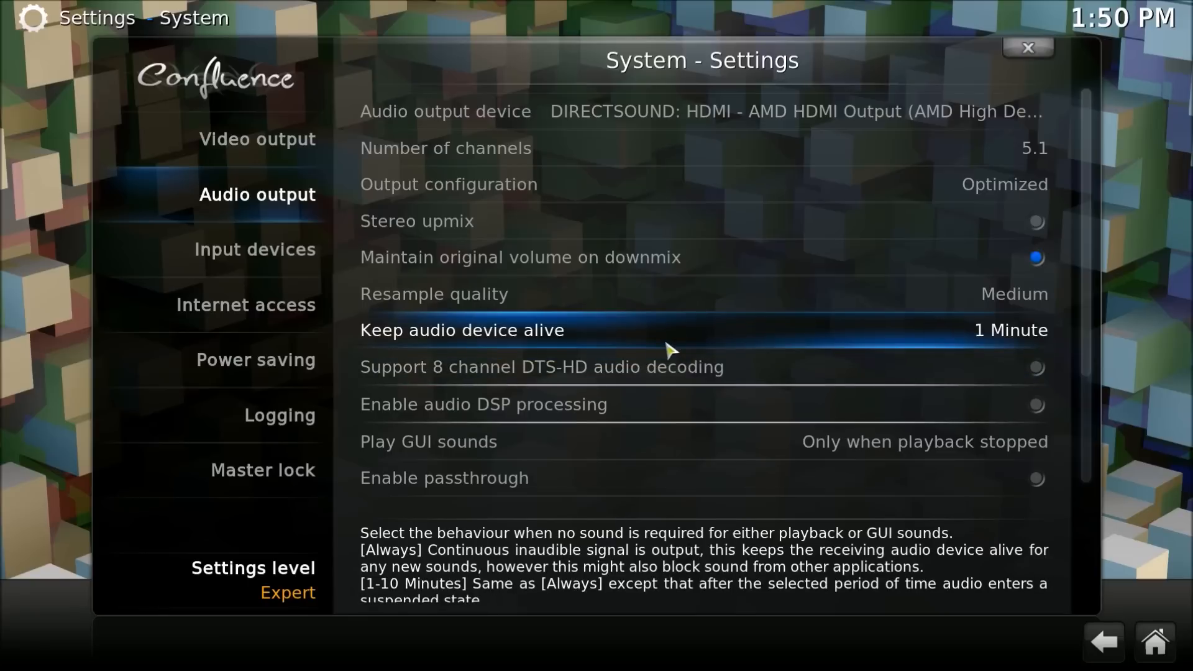
scroll("down", 3)
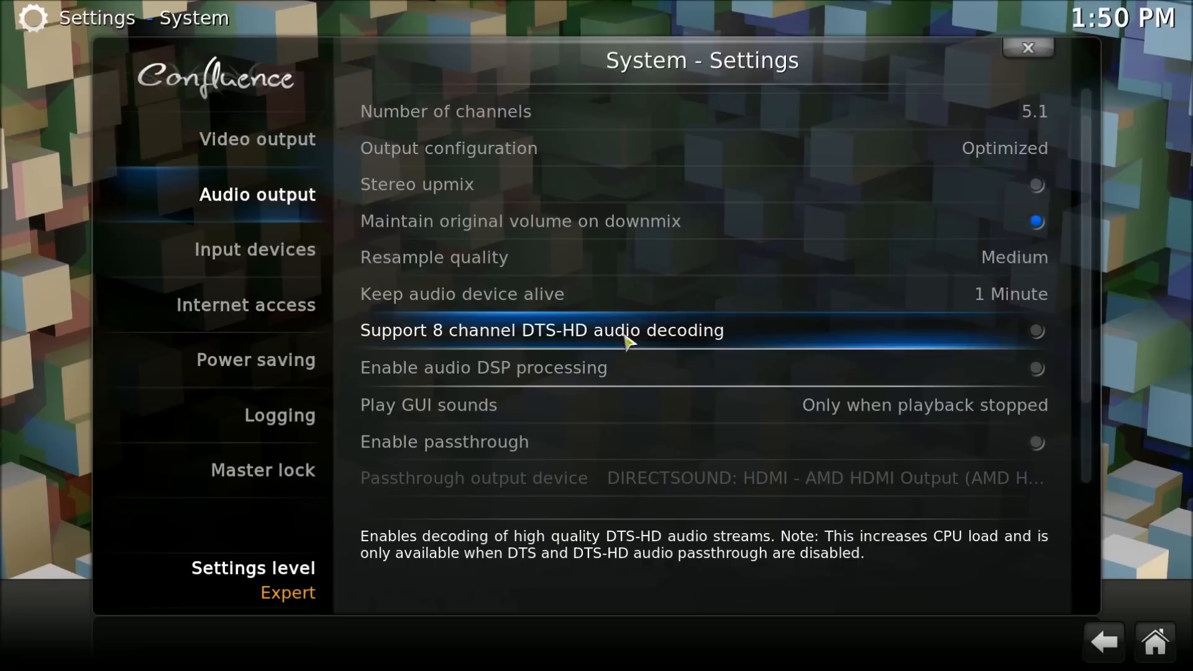
scroll("down", 3)
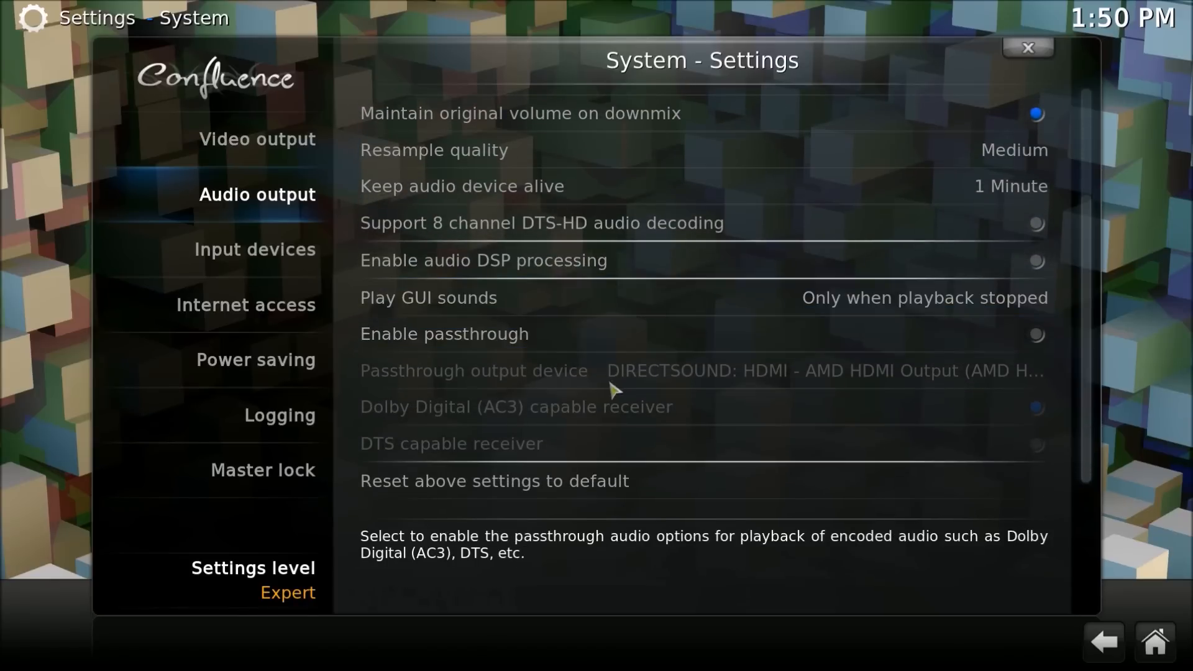
mouse_move(624, 334)
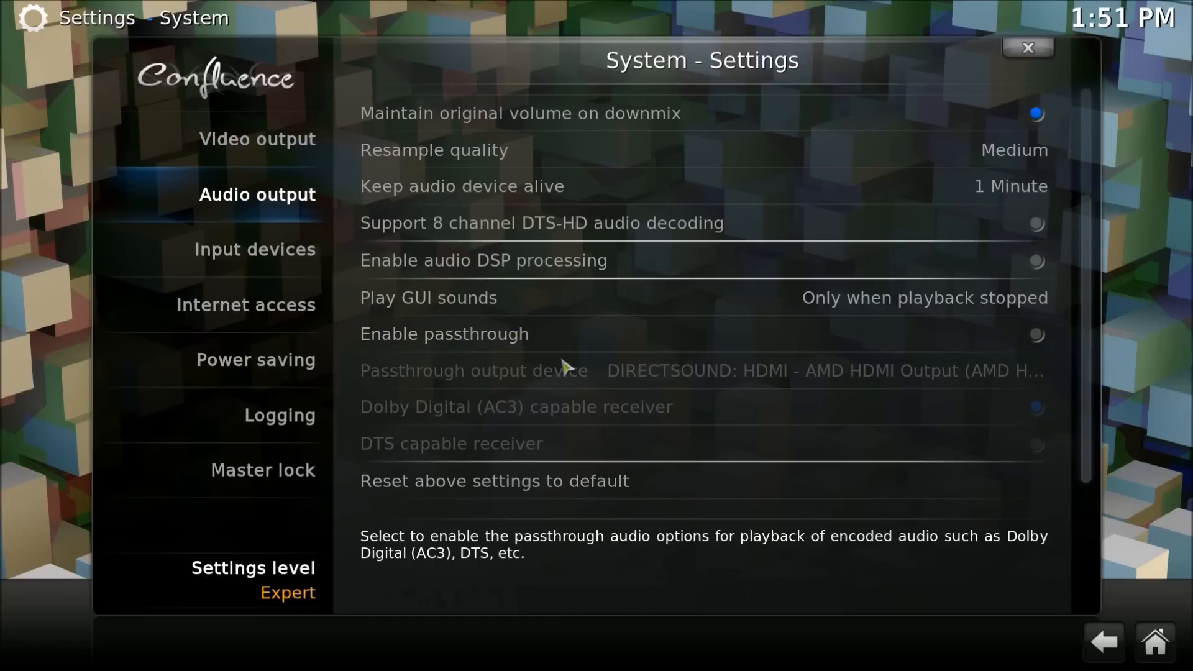
mouse_move(563, 508)
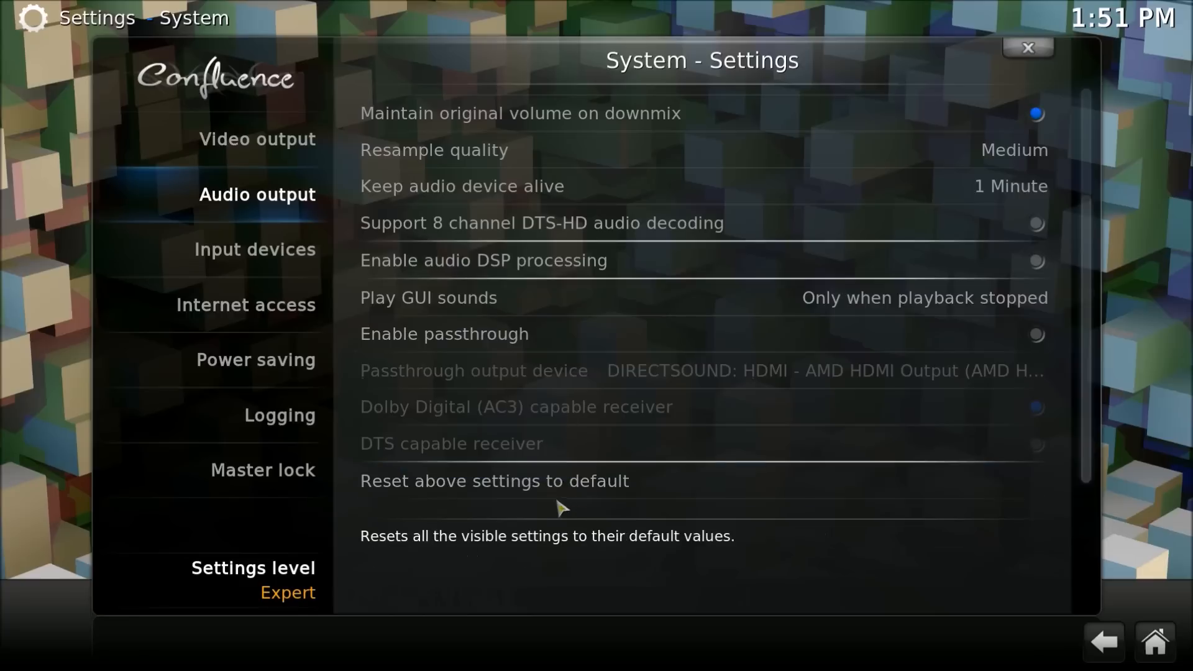
mouse_move(532, 481)
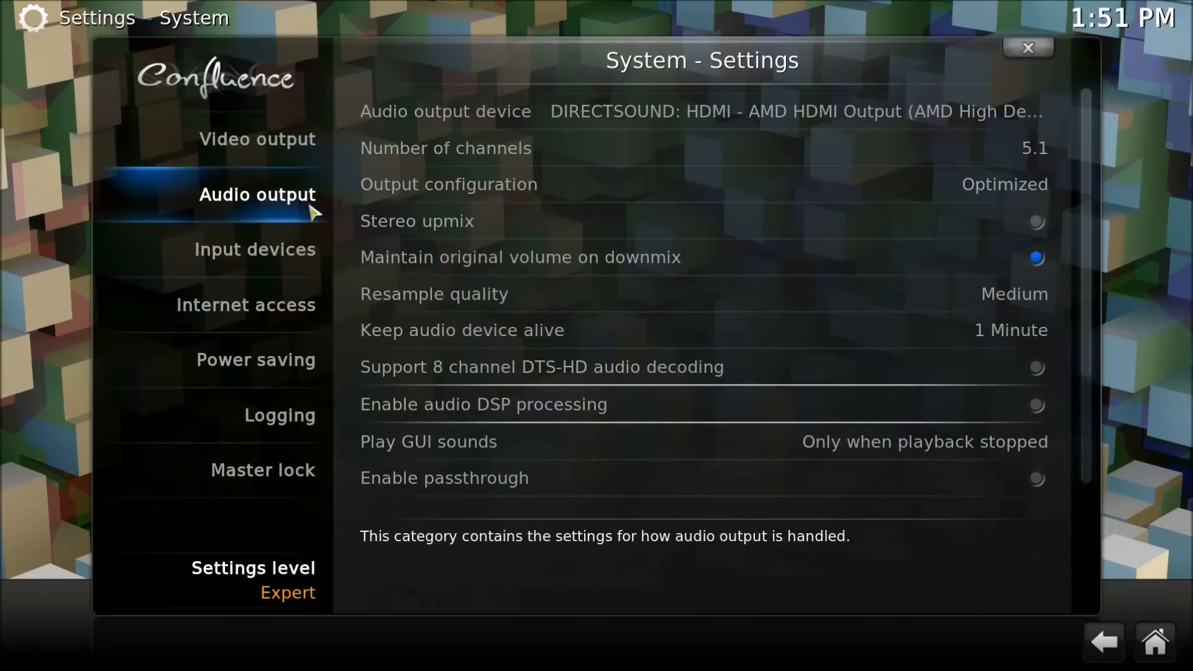
mouse_move(270, 222)
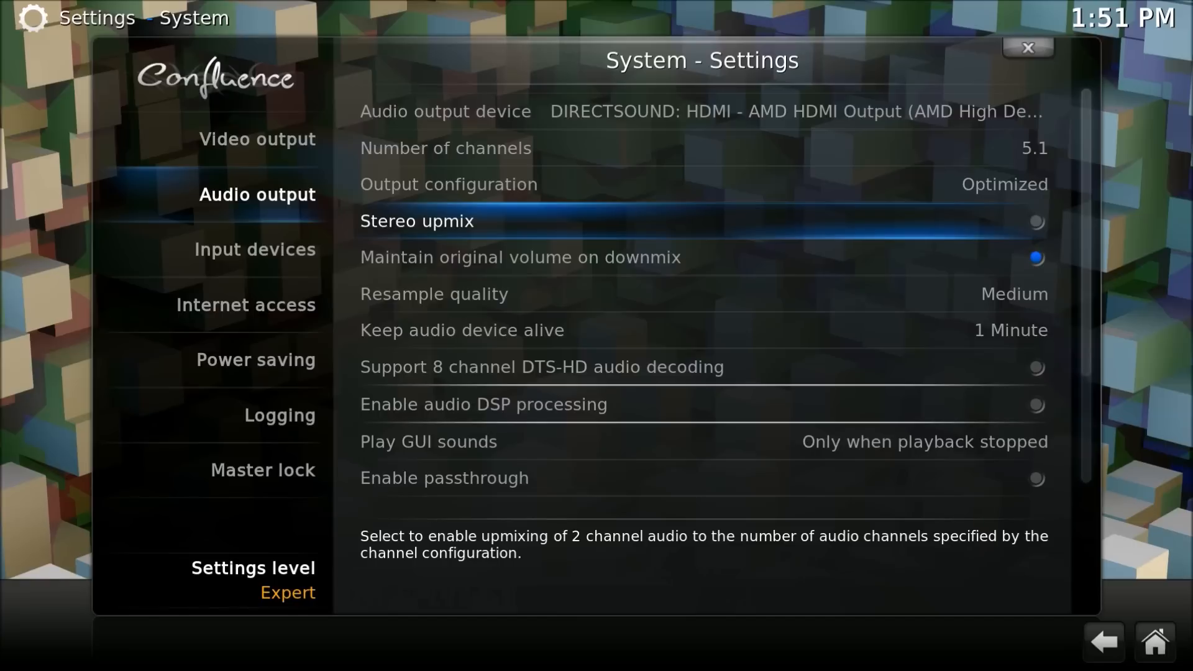
Step: Return to the Video output category, still full screen at 1920x1080p
left_click(257, 138)
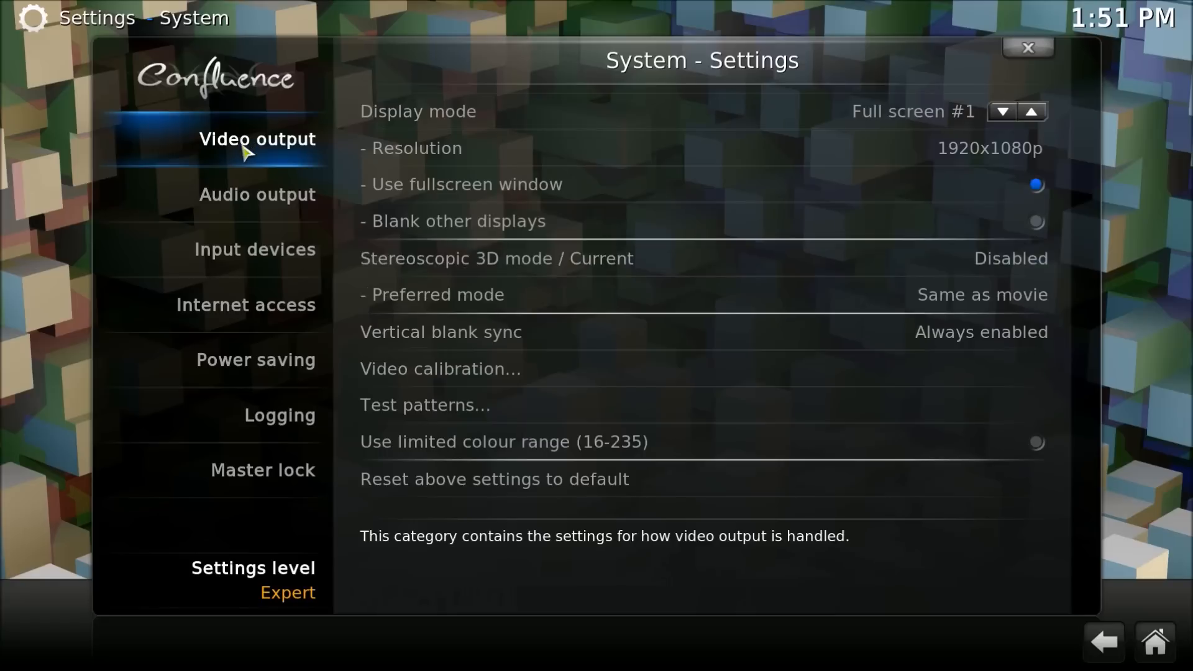